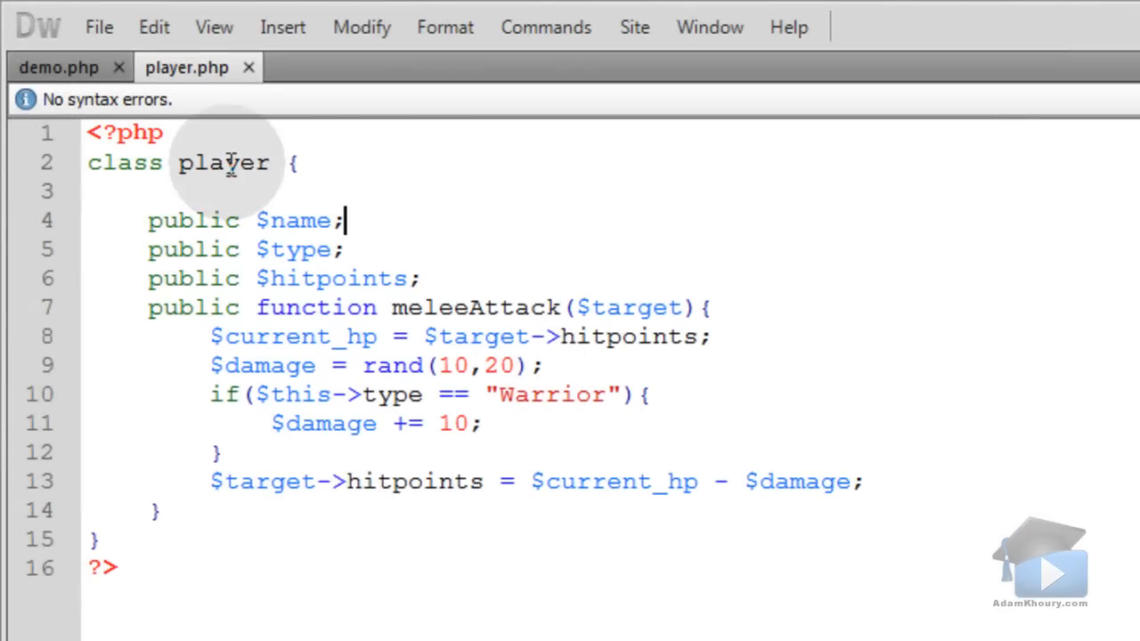
Write class inventory extends player { } below the player class and check both class names.
double_click(223, 164)
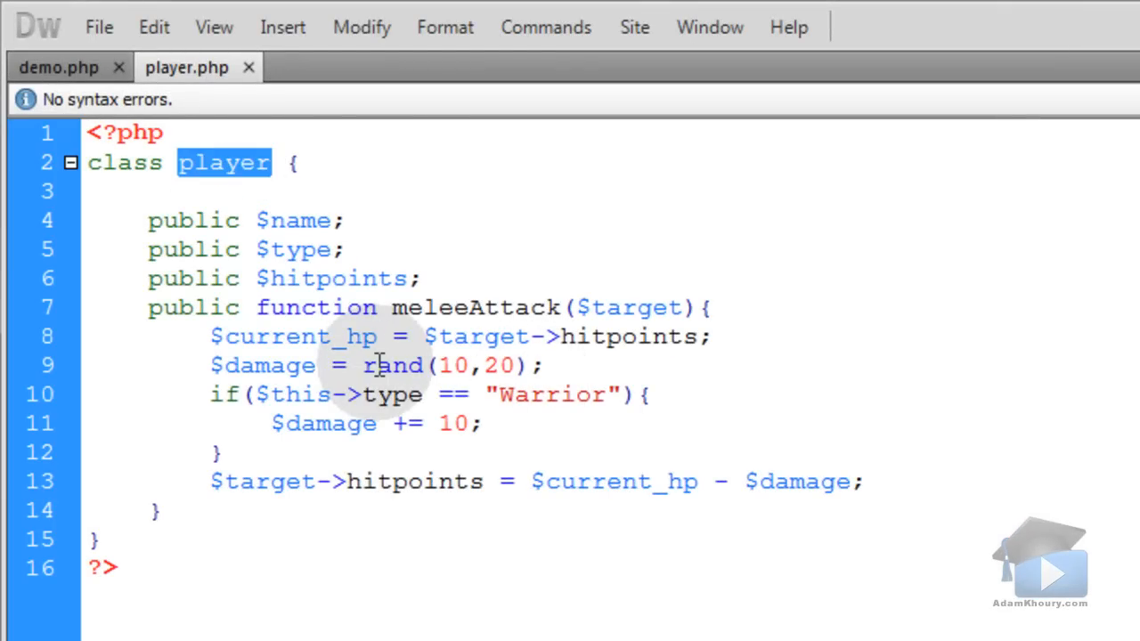
mouse_move(57, 68)
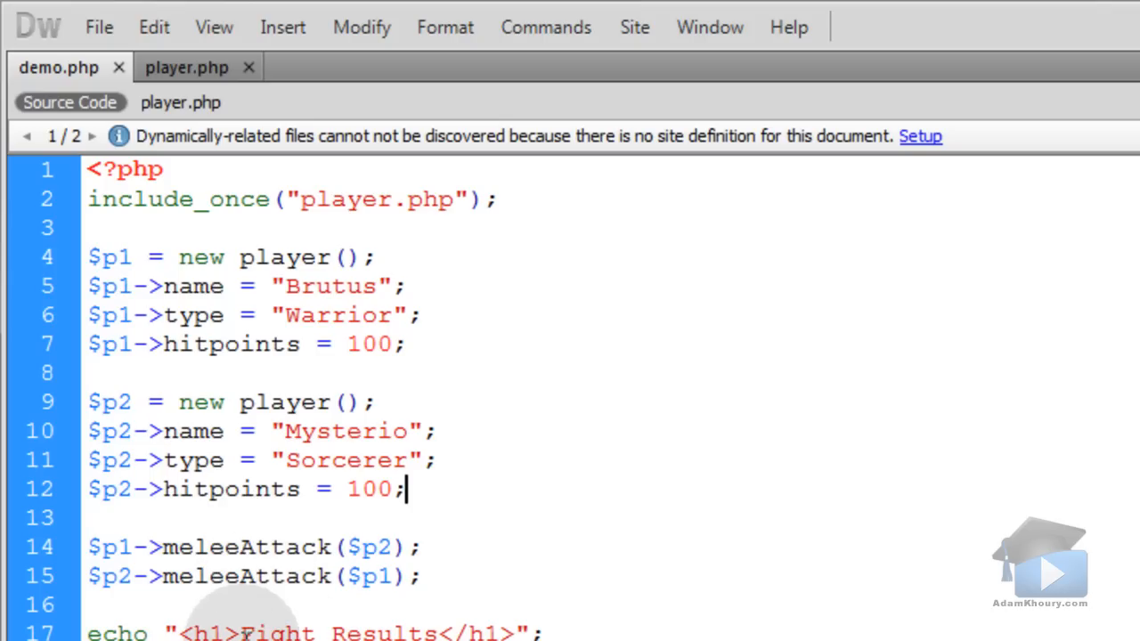
left_click(187, 67)
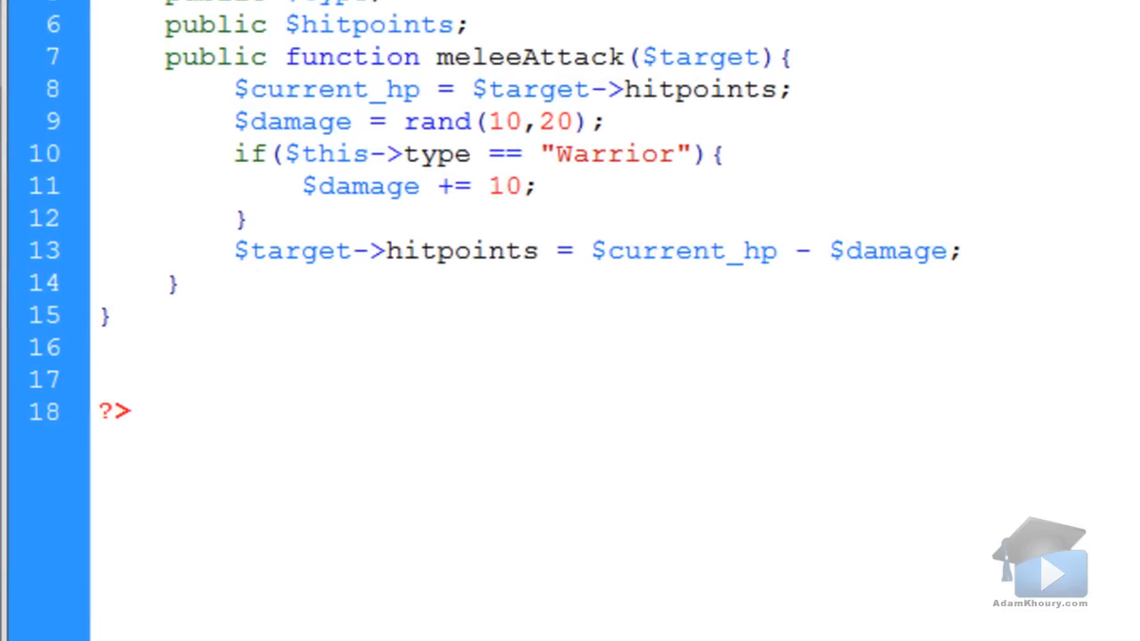
type("class i")
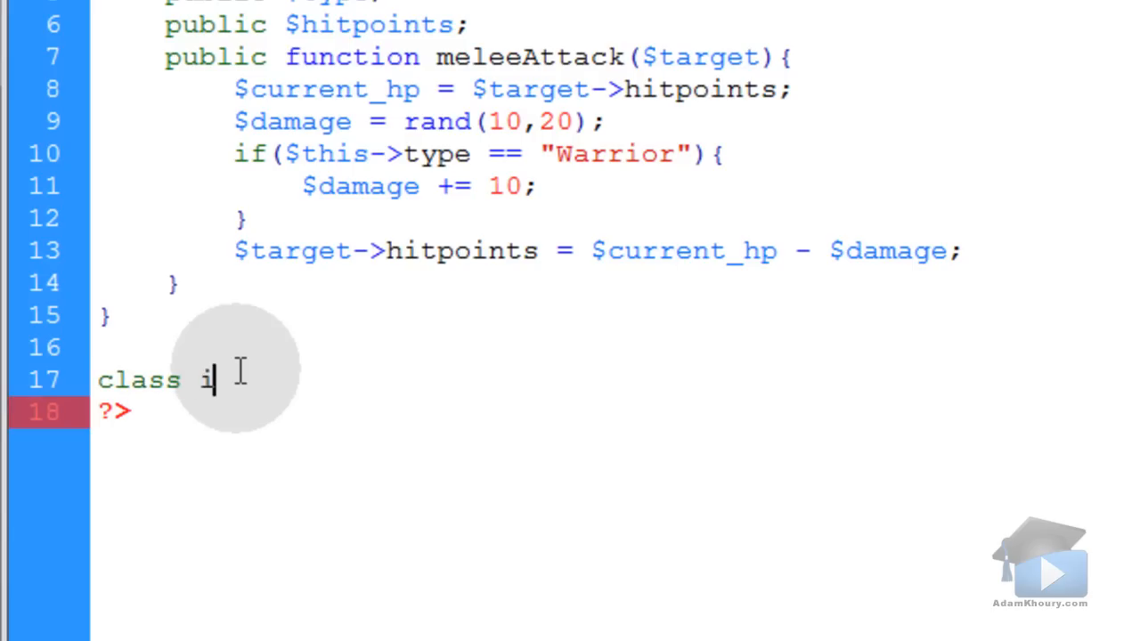
type("nventory exte")
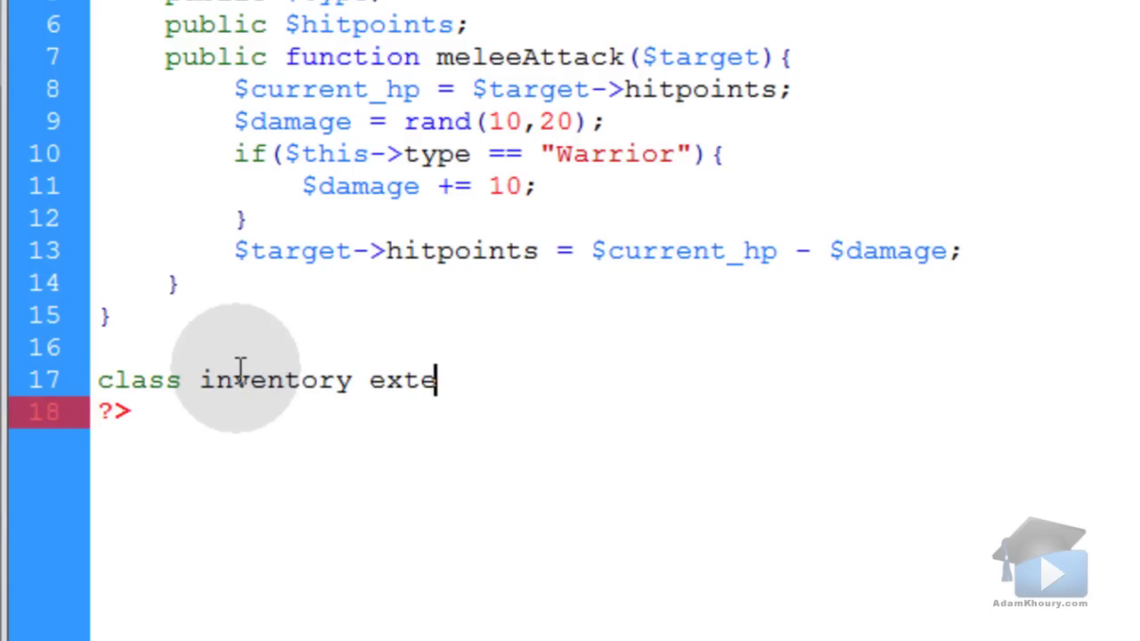
type("nds player")
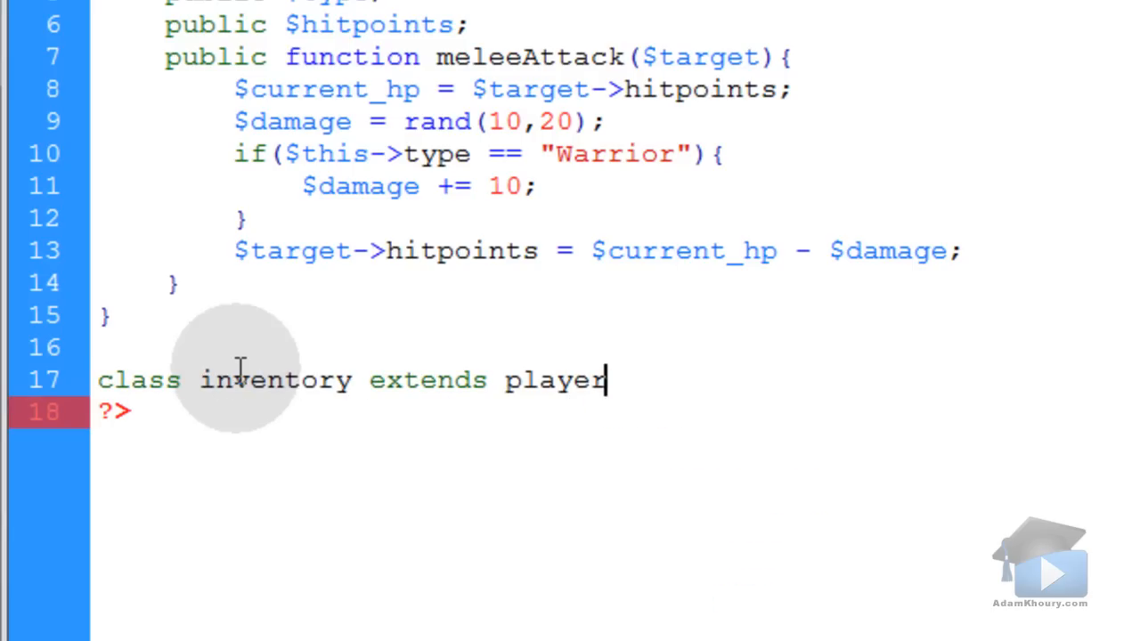
type("{")
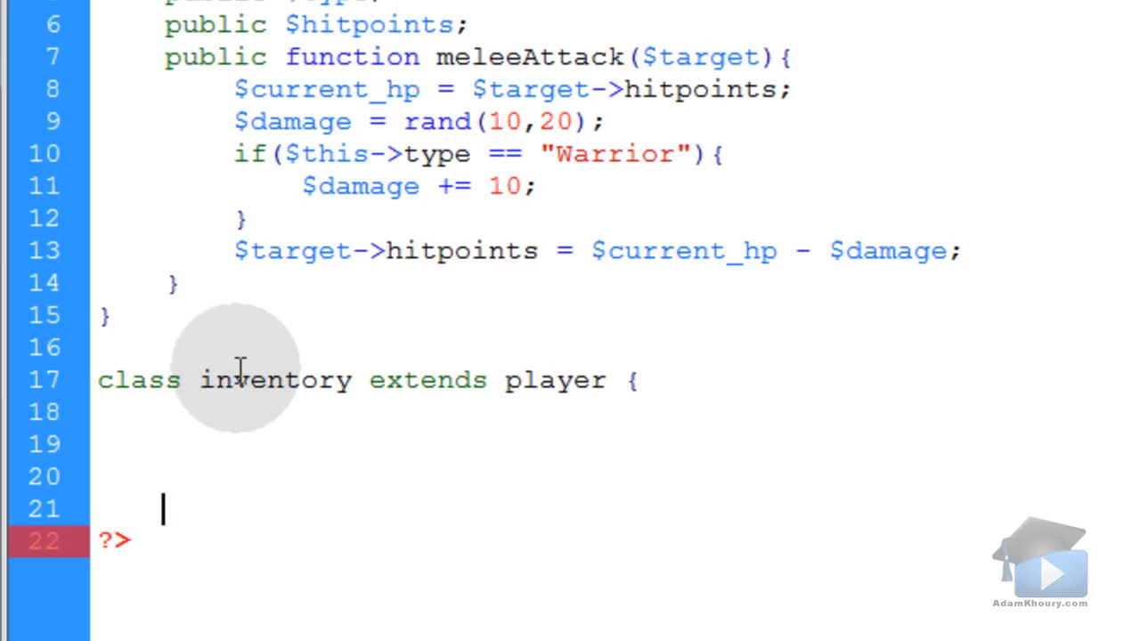
type("}")
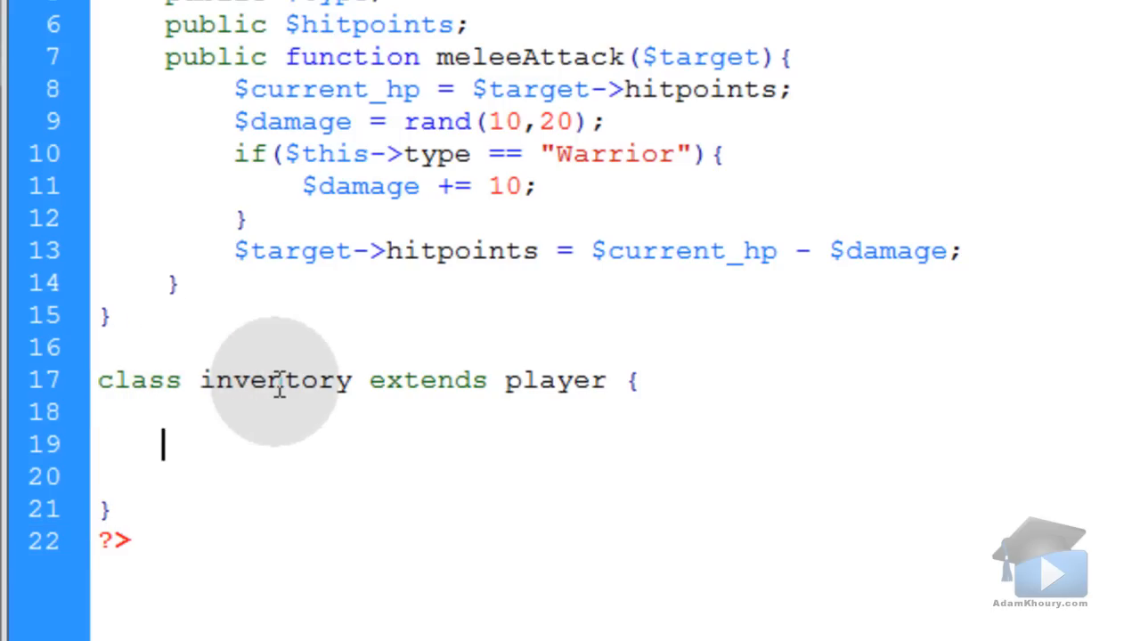
double_click(274, 381)
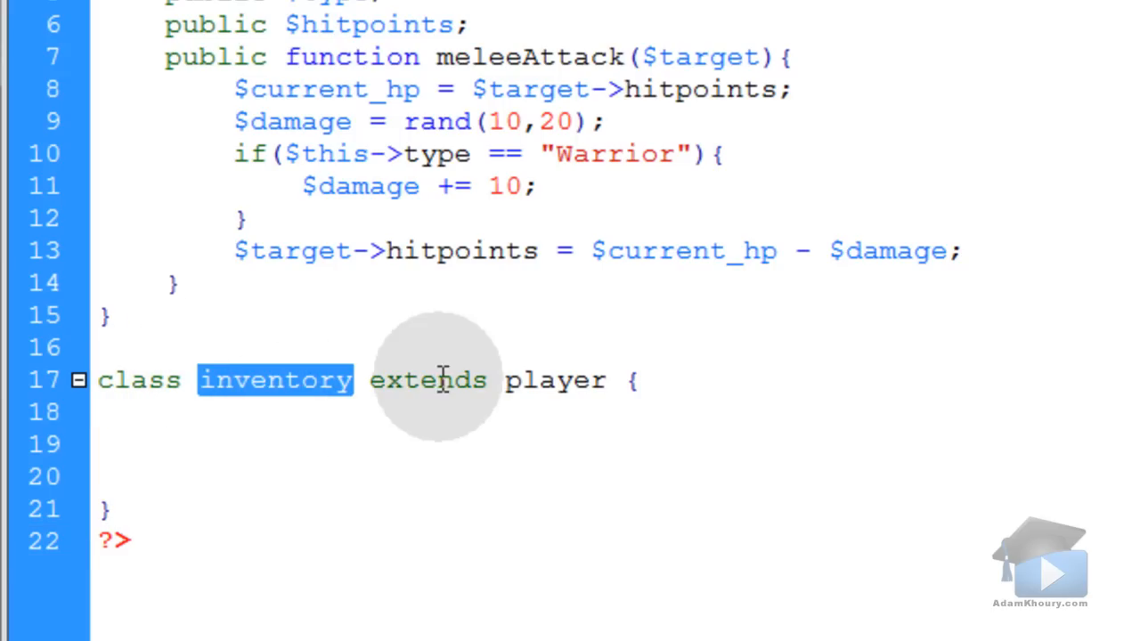
double_click(556, 381)
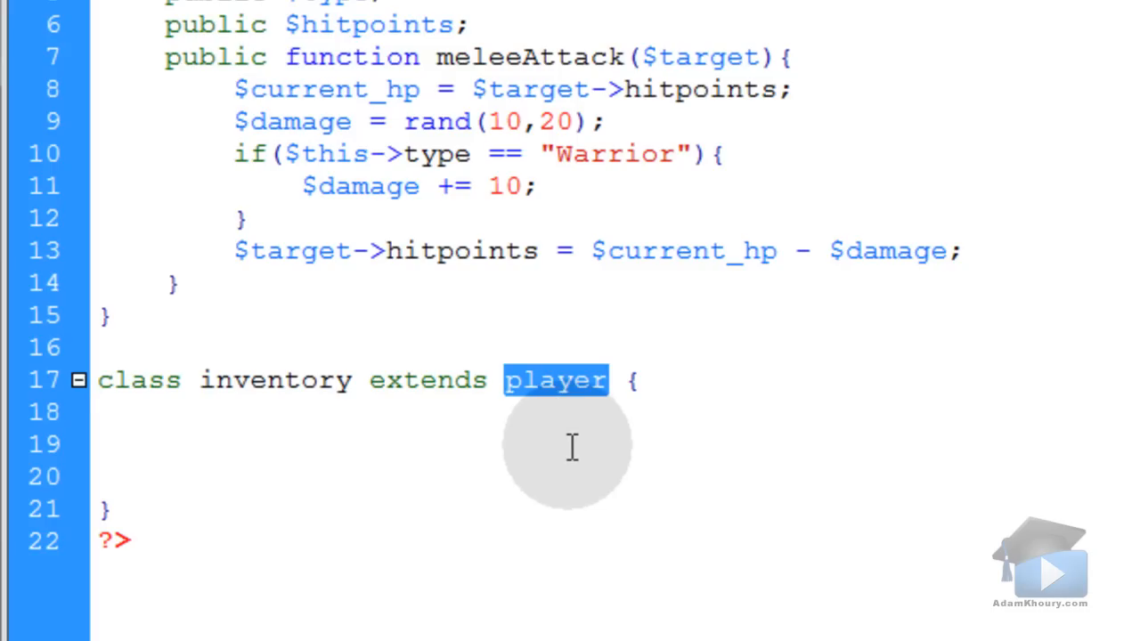
Declare public $items = array("flint","torch"); inside the inventory class.
type("pu")
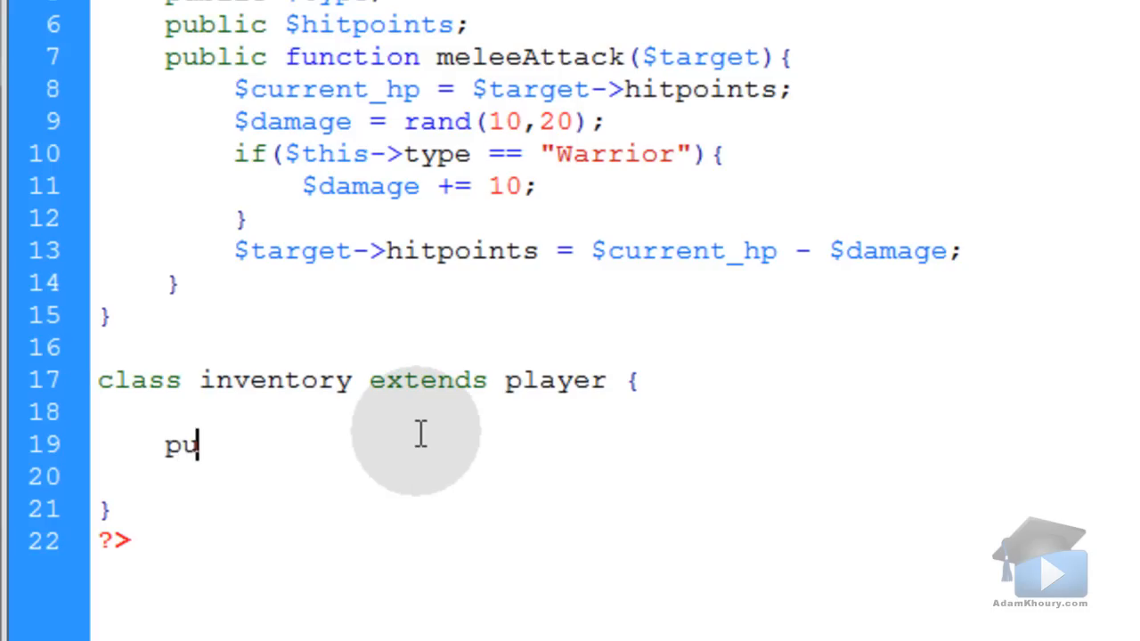
type("blic $")
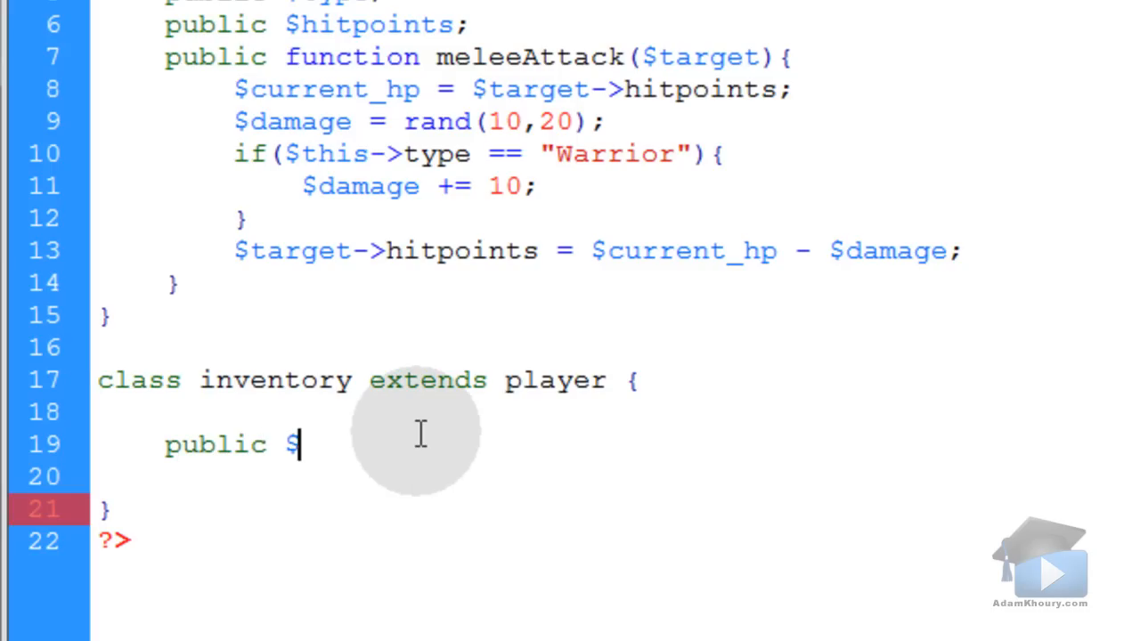
type("items")
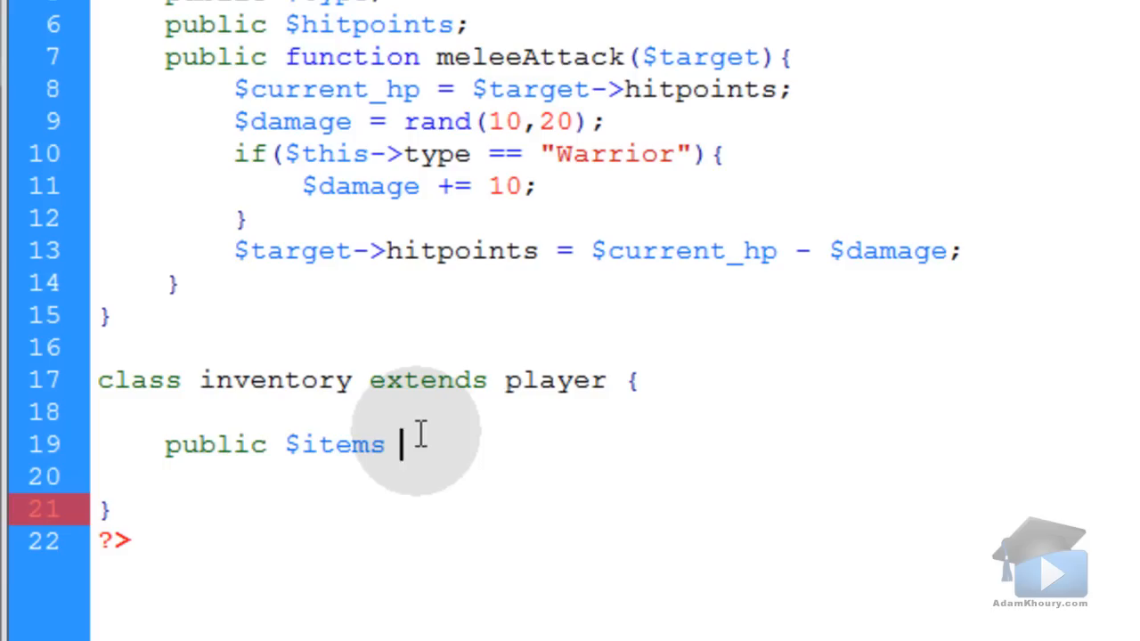
type("= array(")
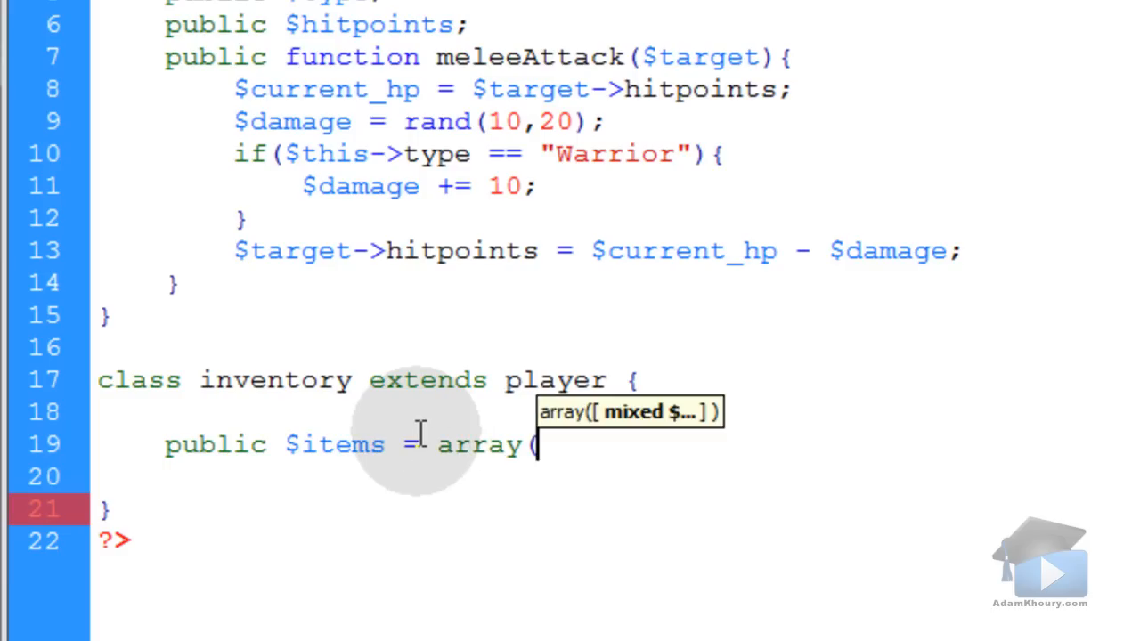
type(");")
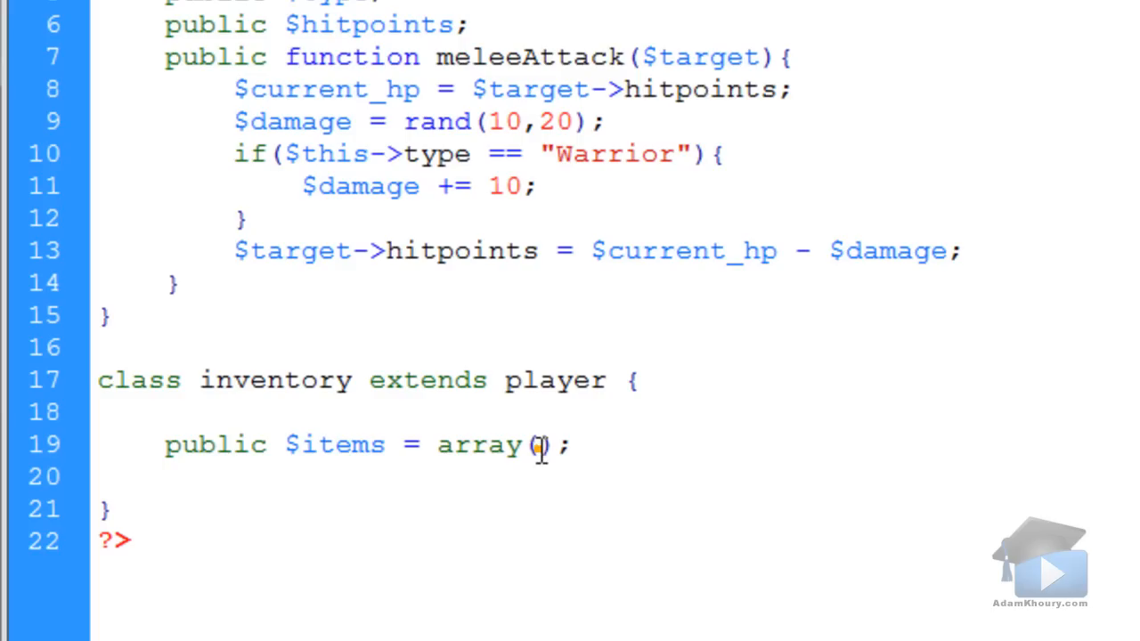
type("\"\"")
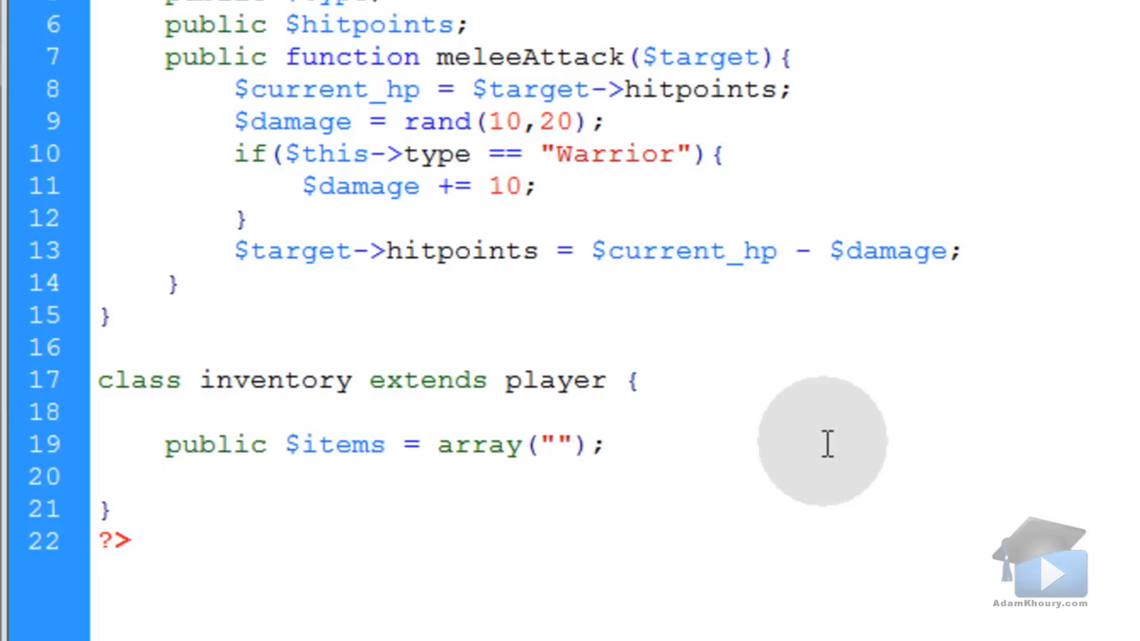
type(",\"\"")
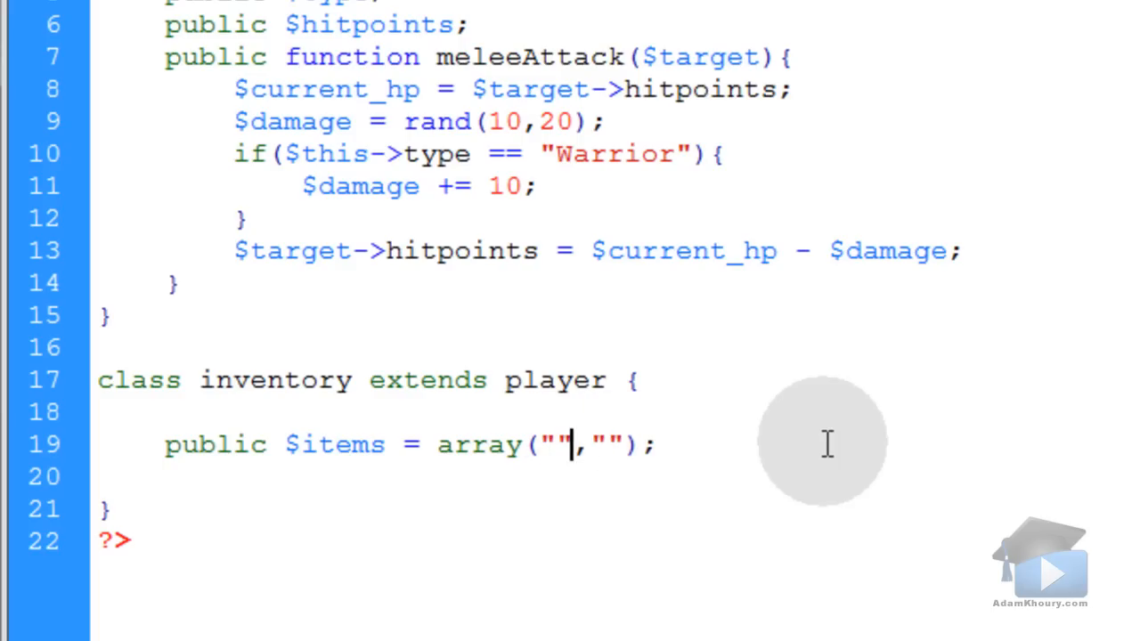
type("flin")
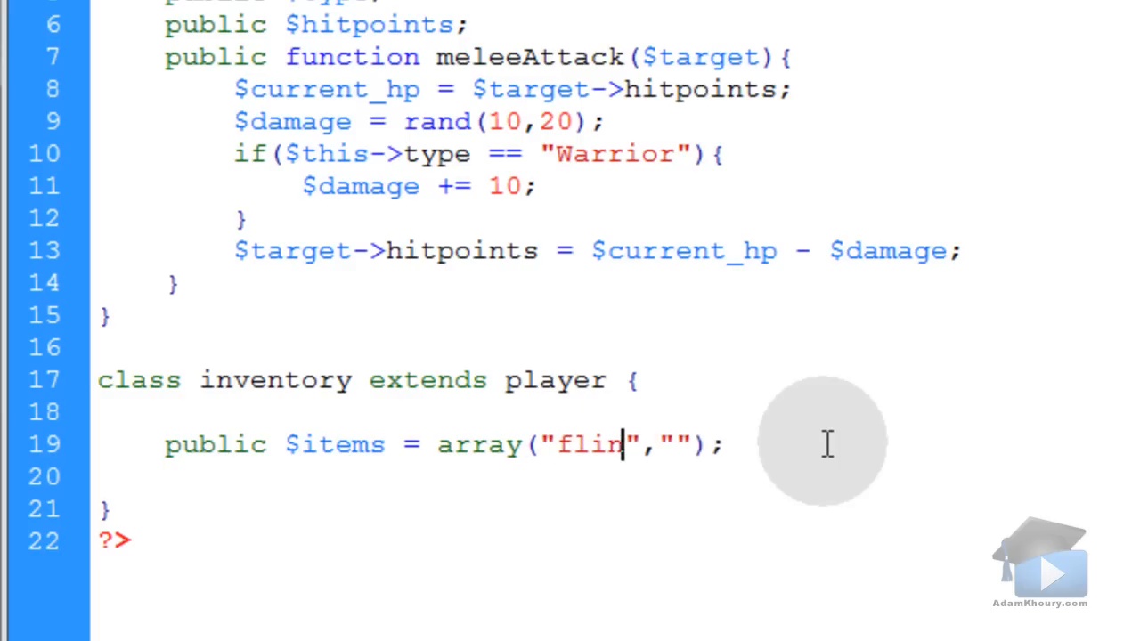
type("t")
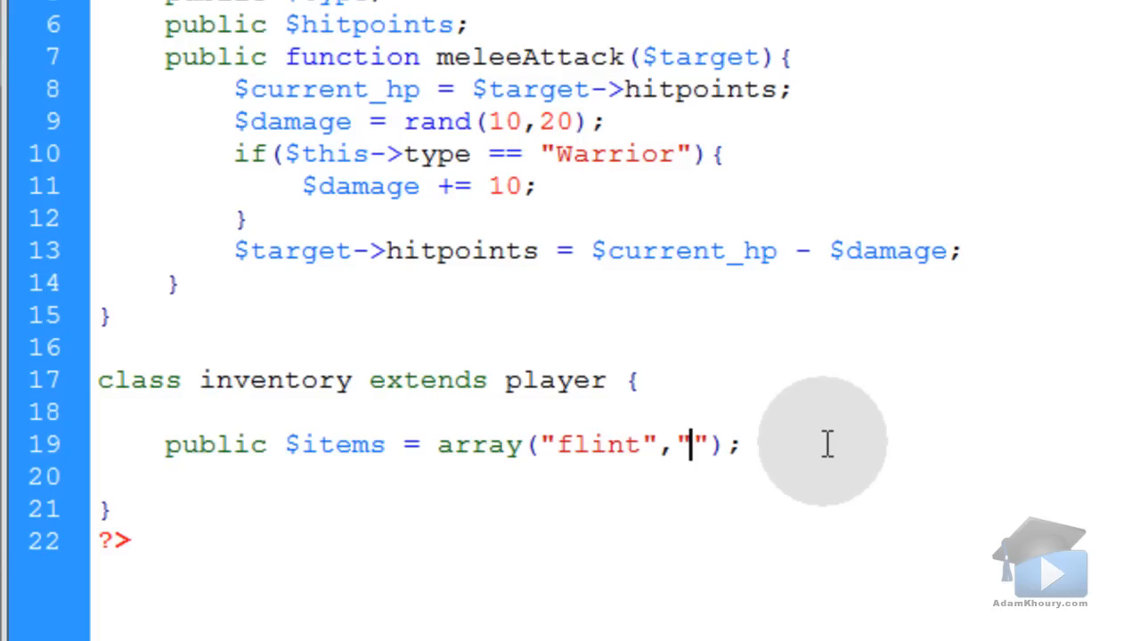
type("torch")
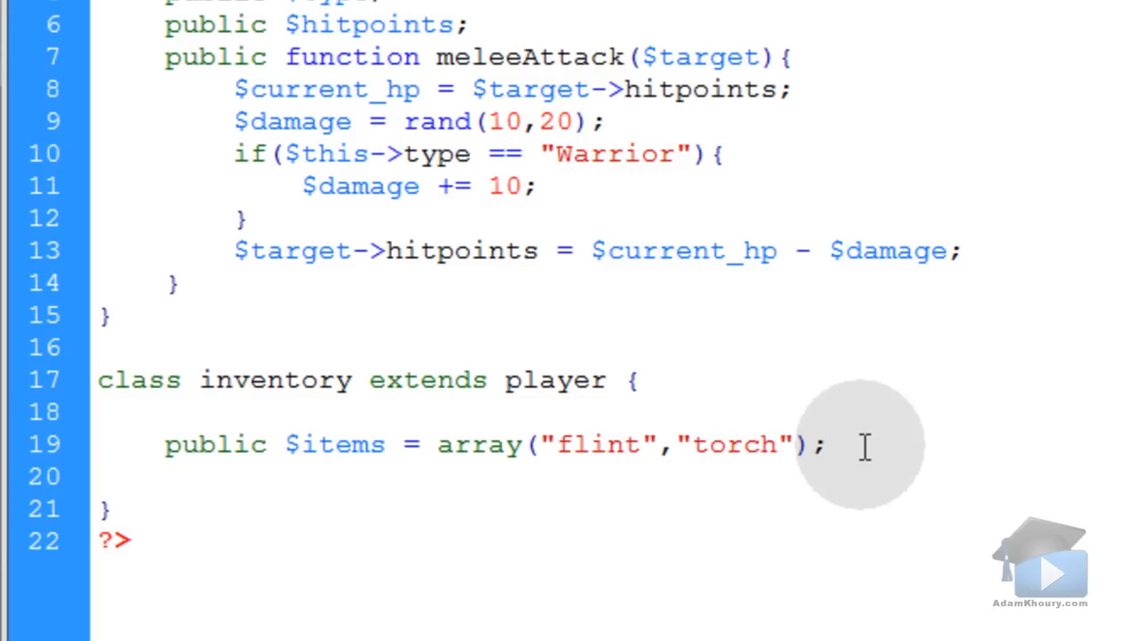
left_click(819, 446)
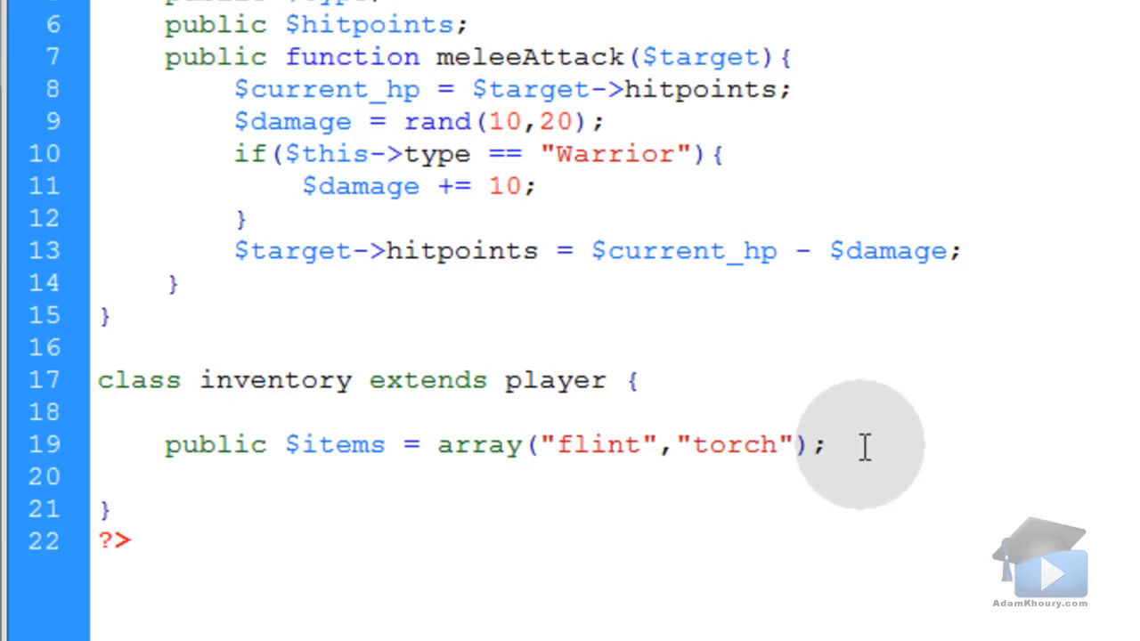
Declare public function additem($newitem) { in the inventory class.
type("p")
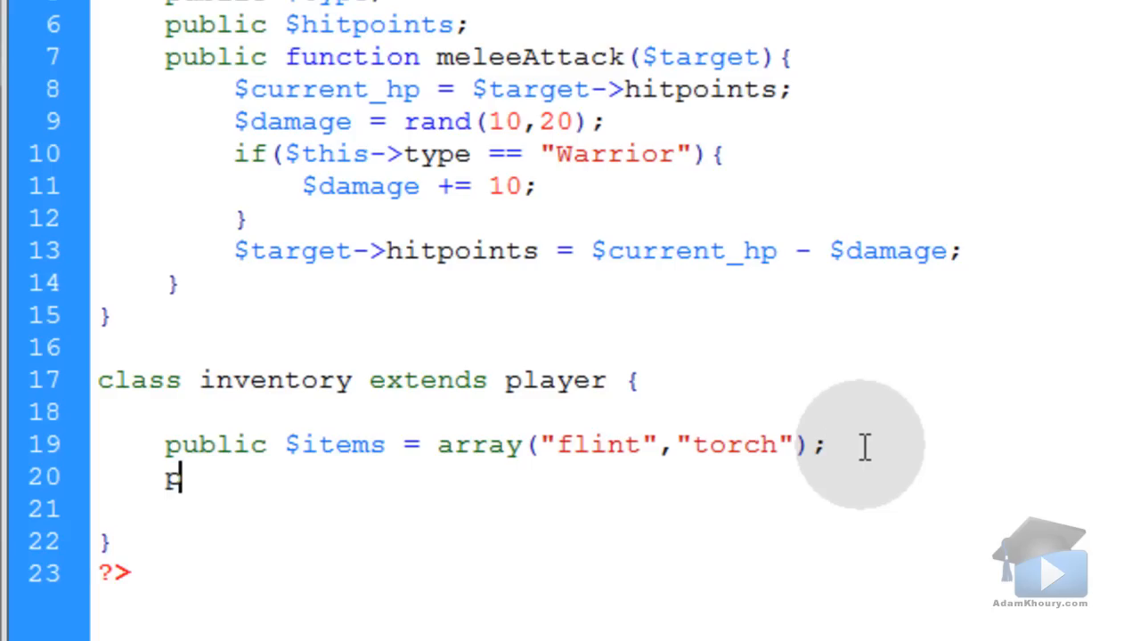
type("ublic func")
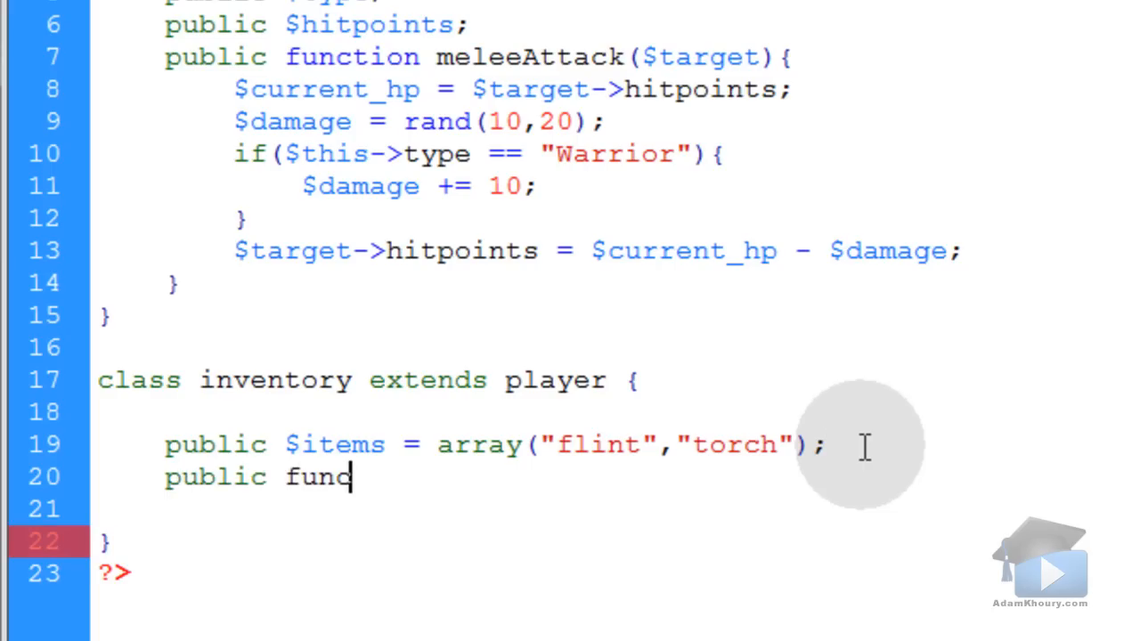
type("tion additem")
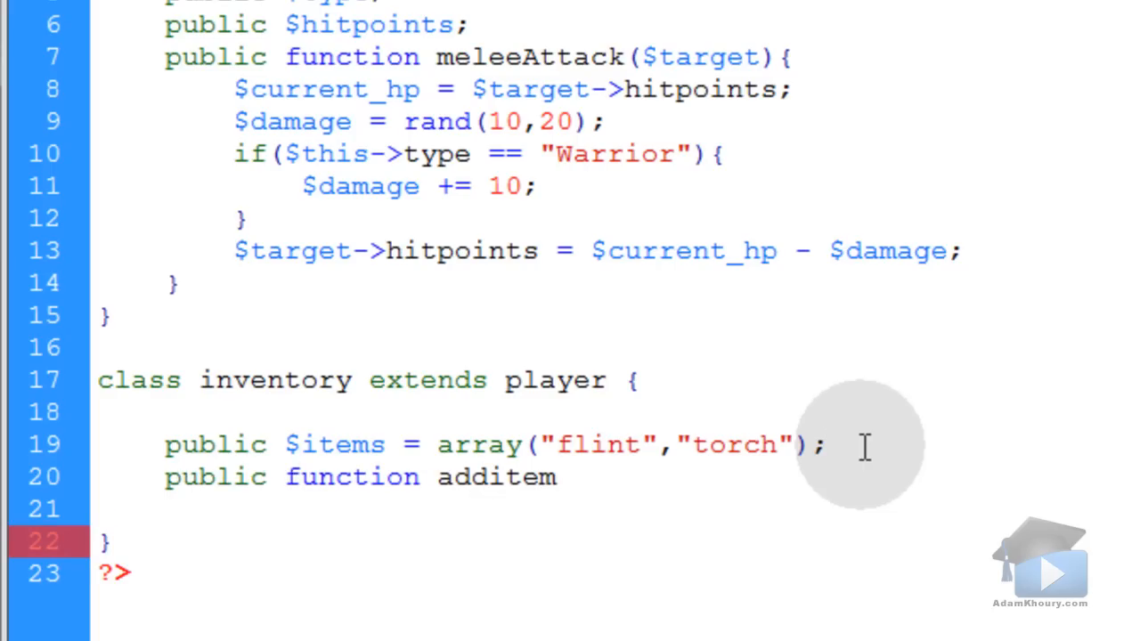
type("() {")
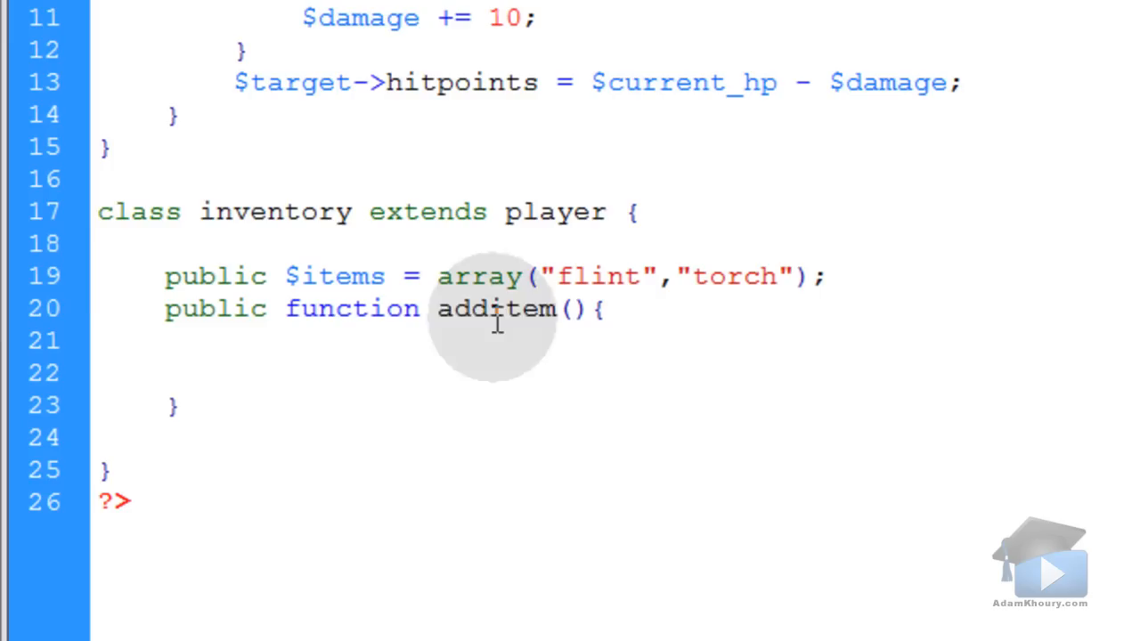
double_click(274, 212)
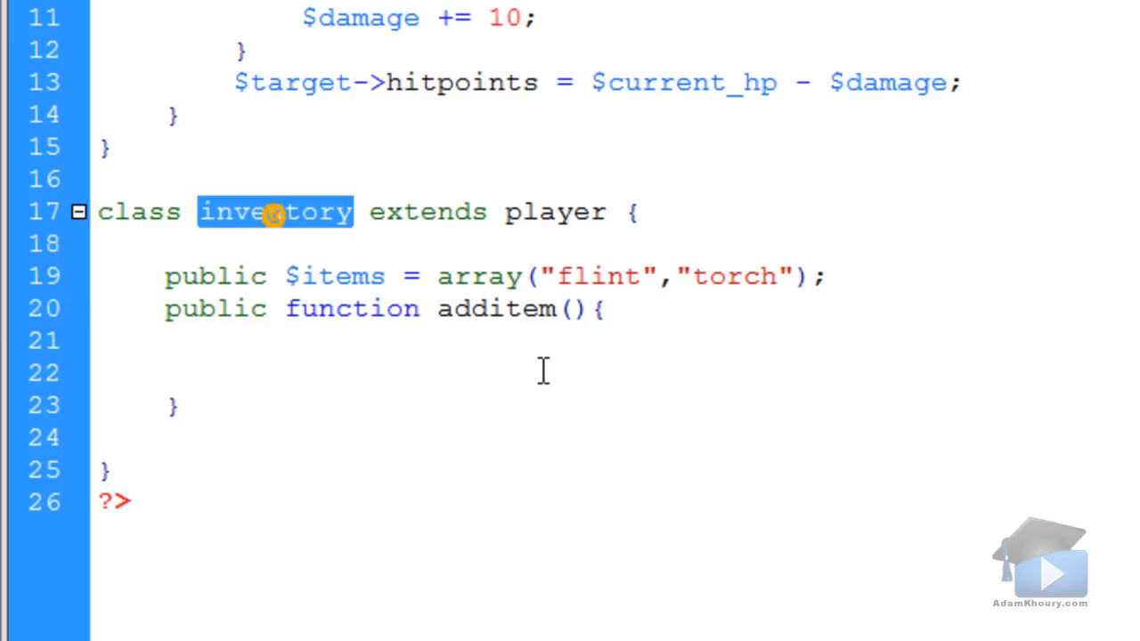
left_click(505, 345)
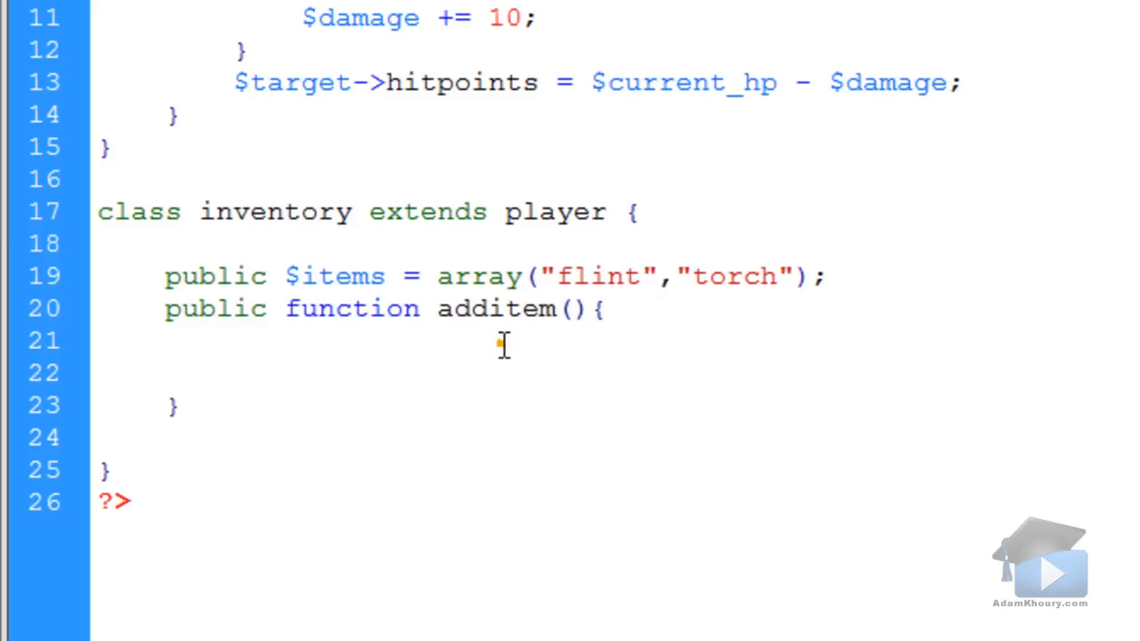
left_click(568, 310)
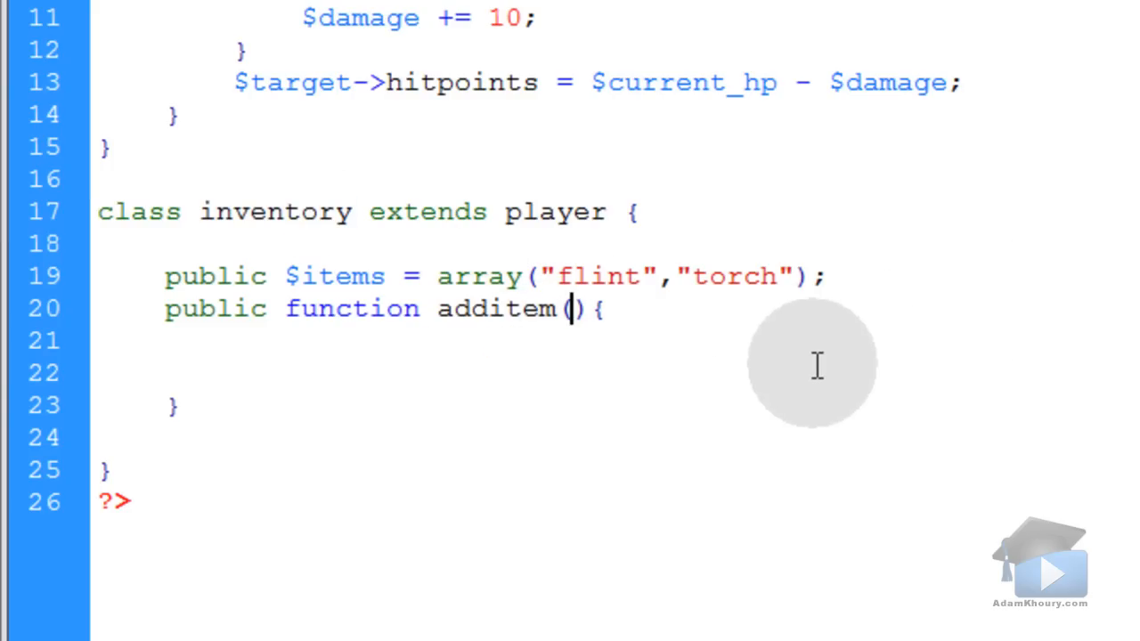
type("$")
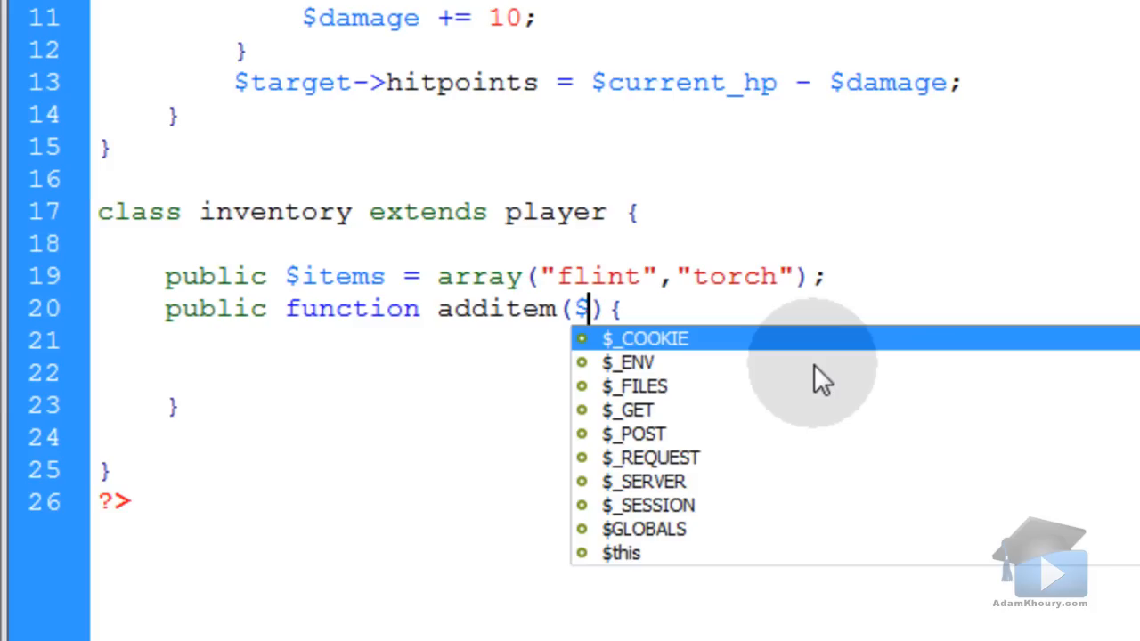
type("new")
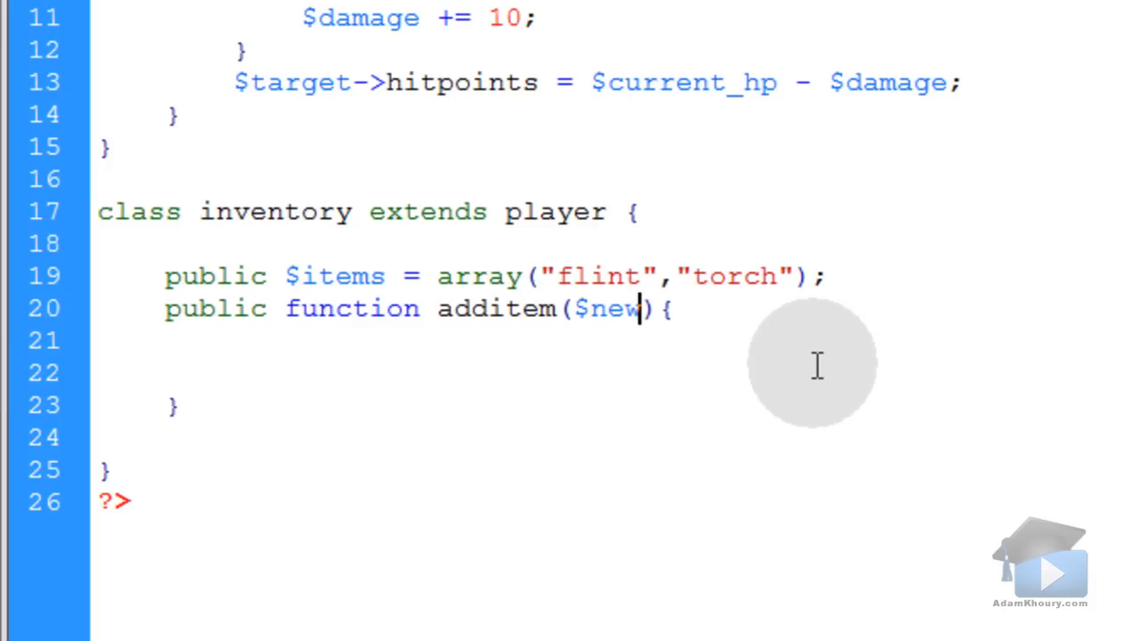
type("item")
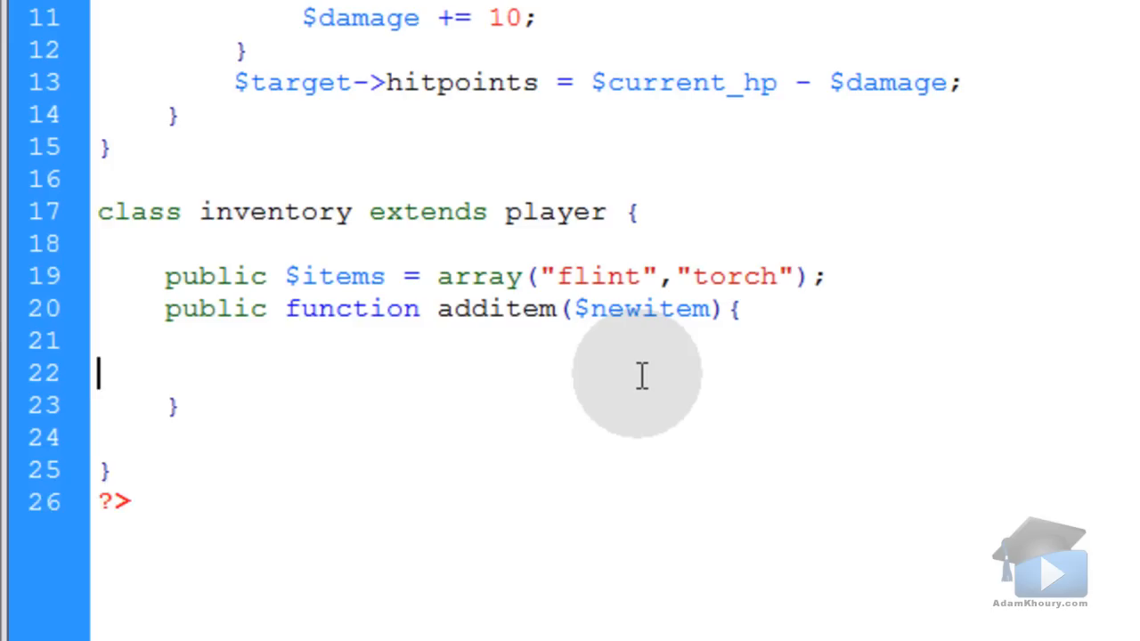
key("Backspace")
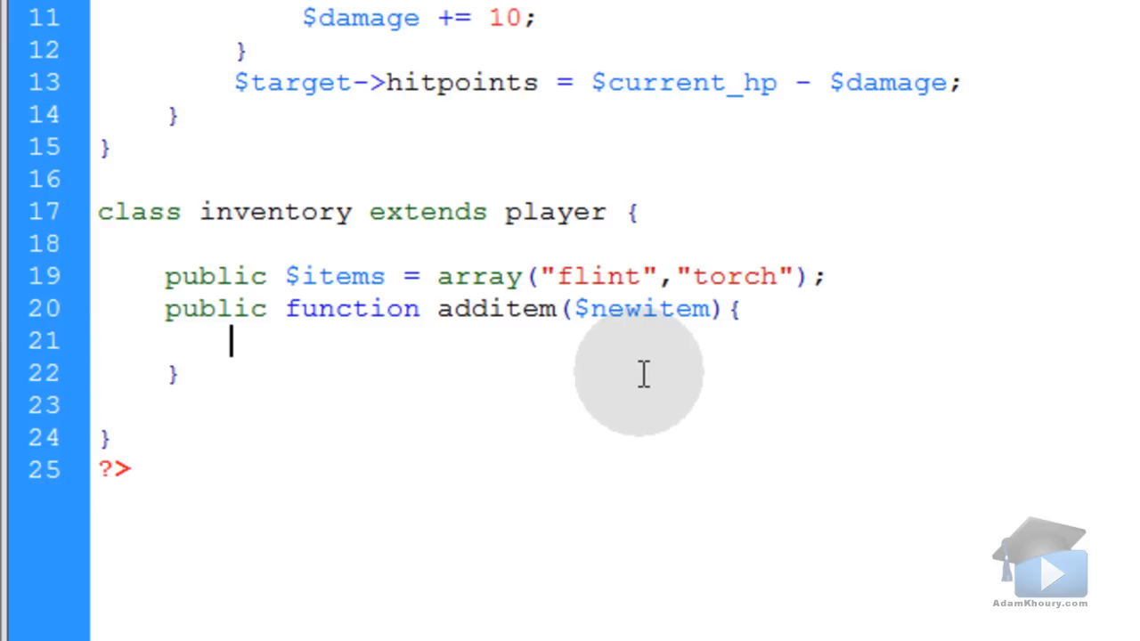
mouse_move(544, 356)
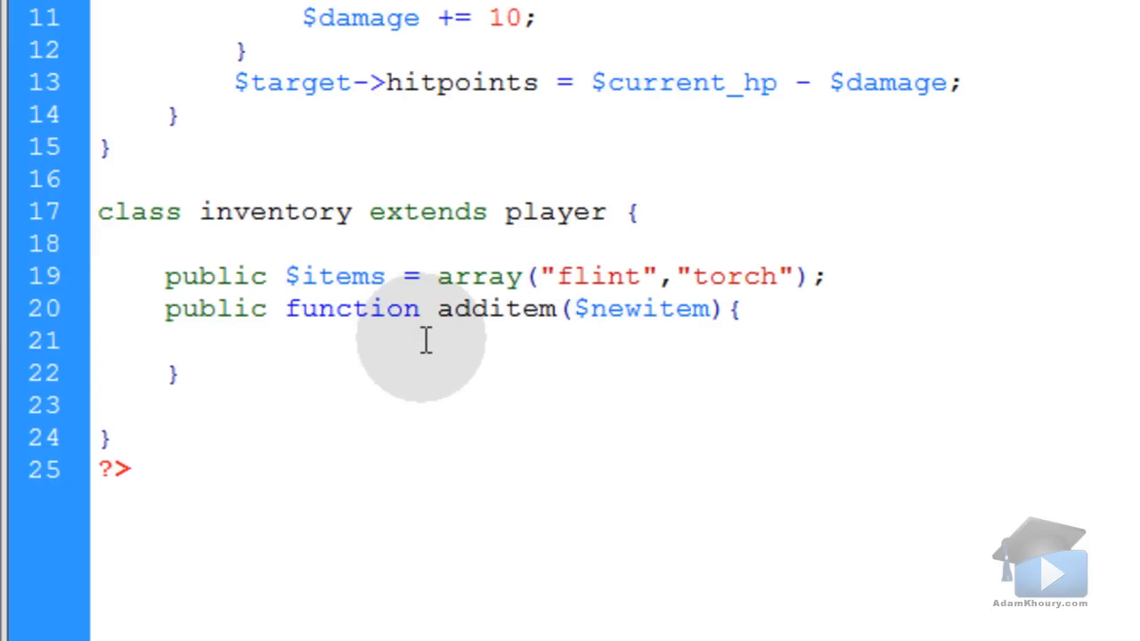
Fill additem's body with array_push($this->items, $newitem);.
type("array_pu")
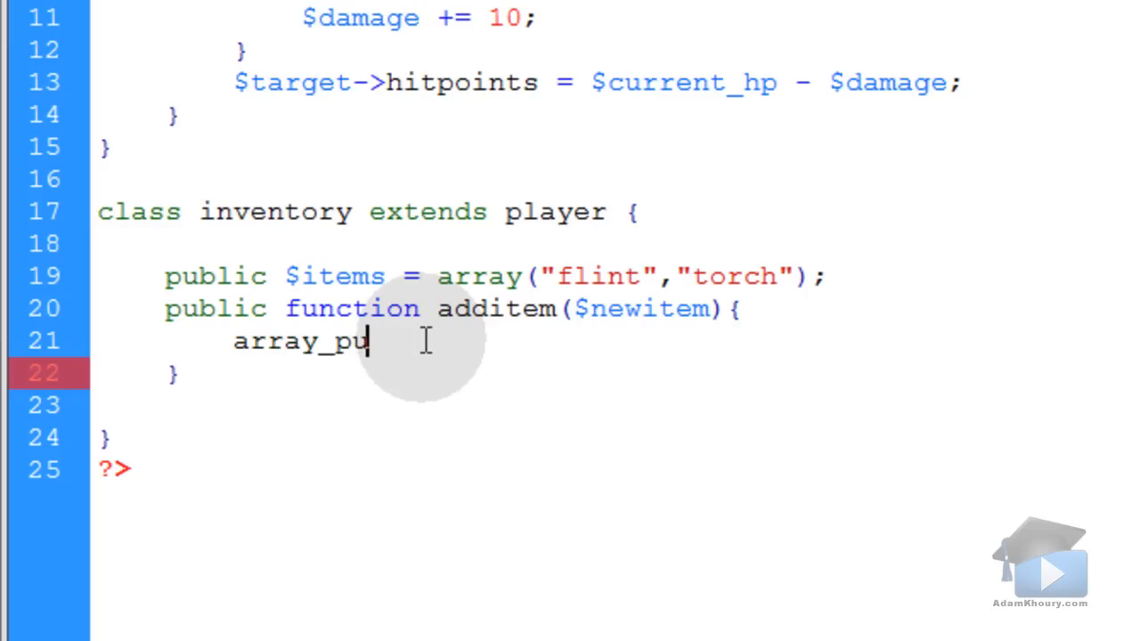
type("sh")
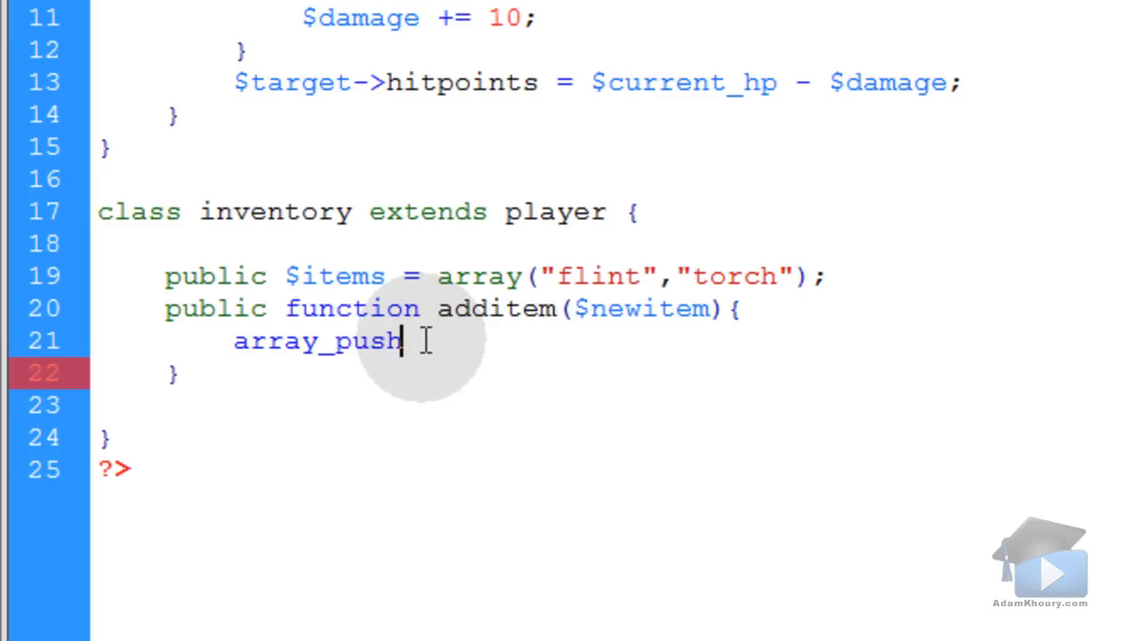
type("();")
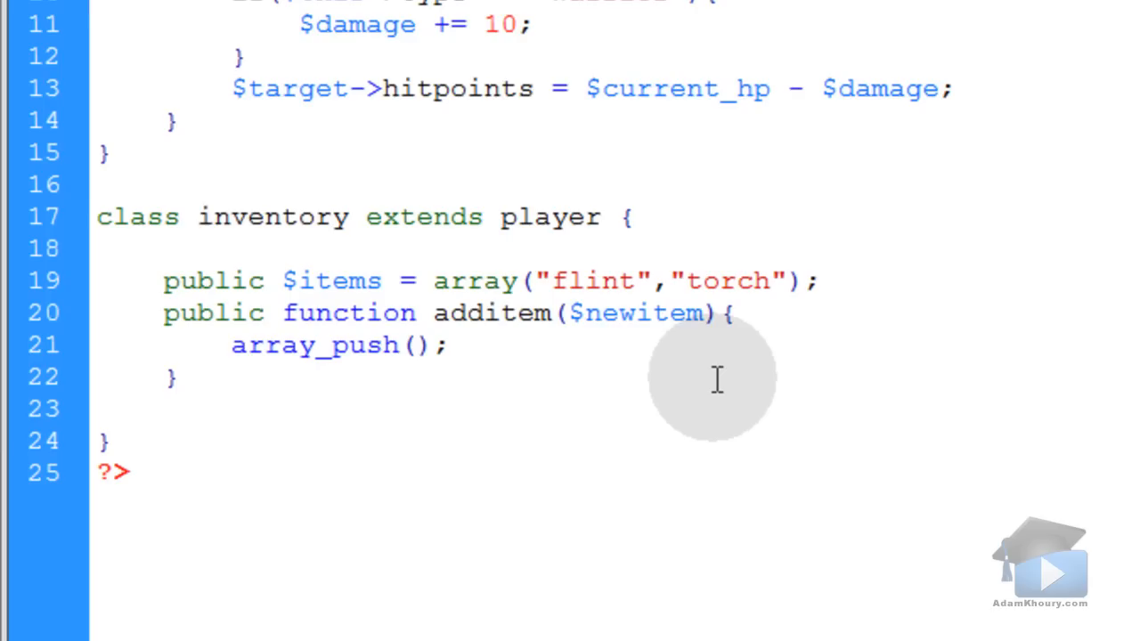
type("$")
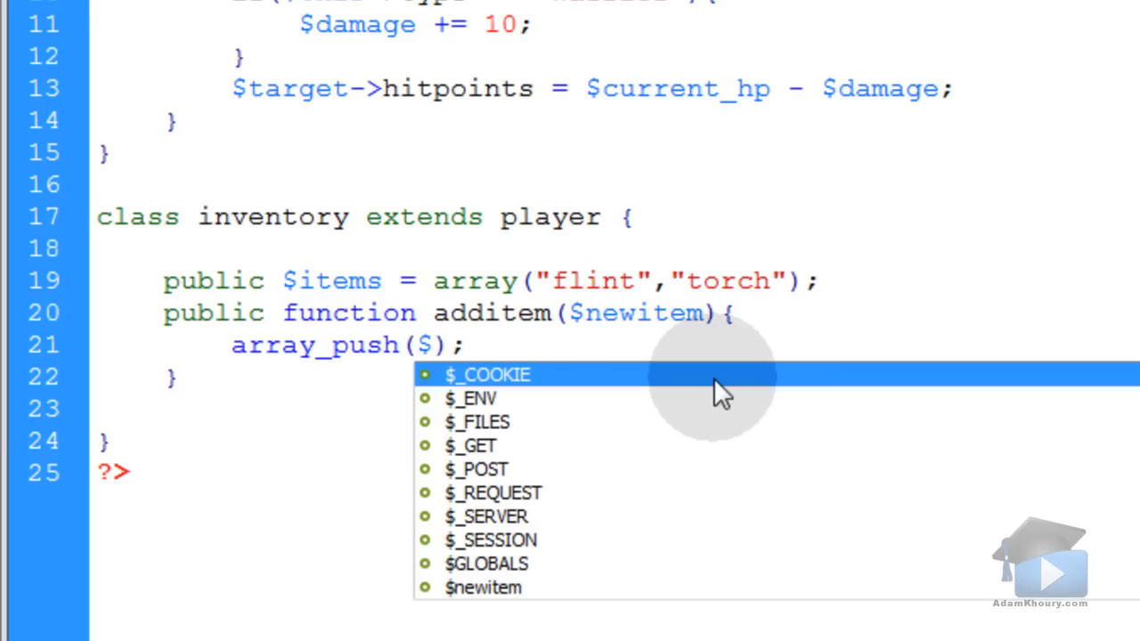
type("this")
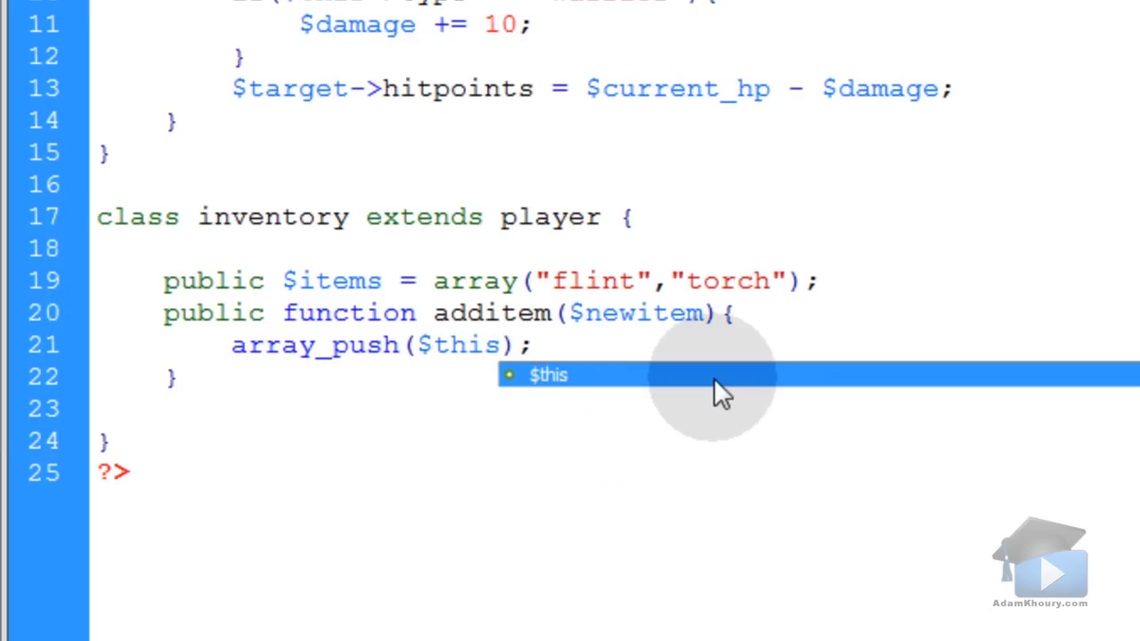
type("->items,")
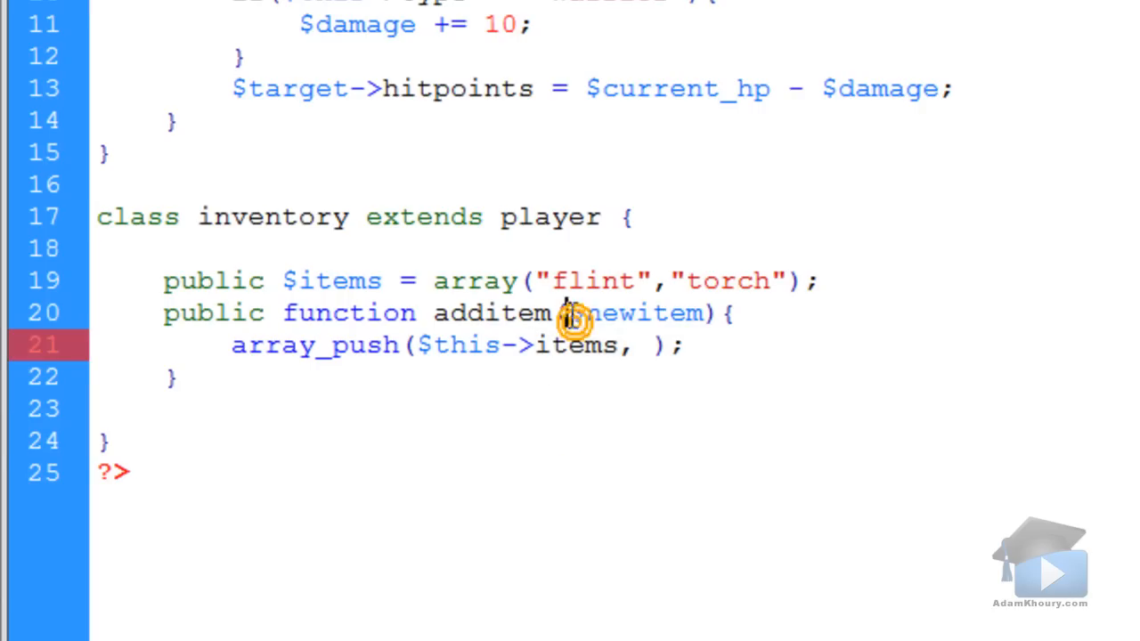
double_click(634, 314)
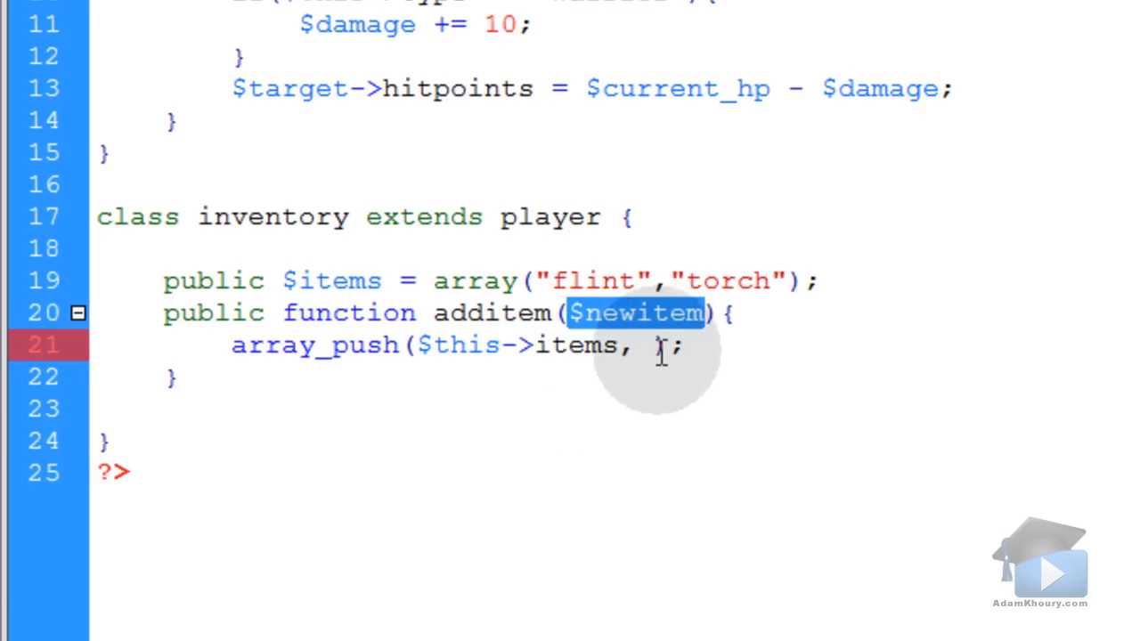
type("$newitem")
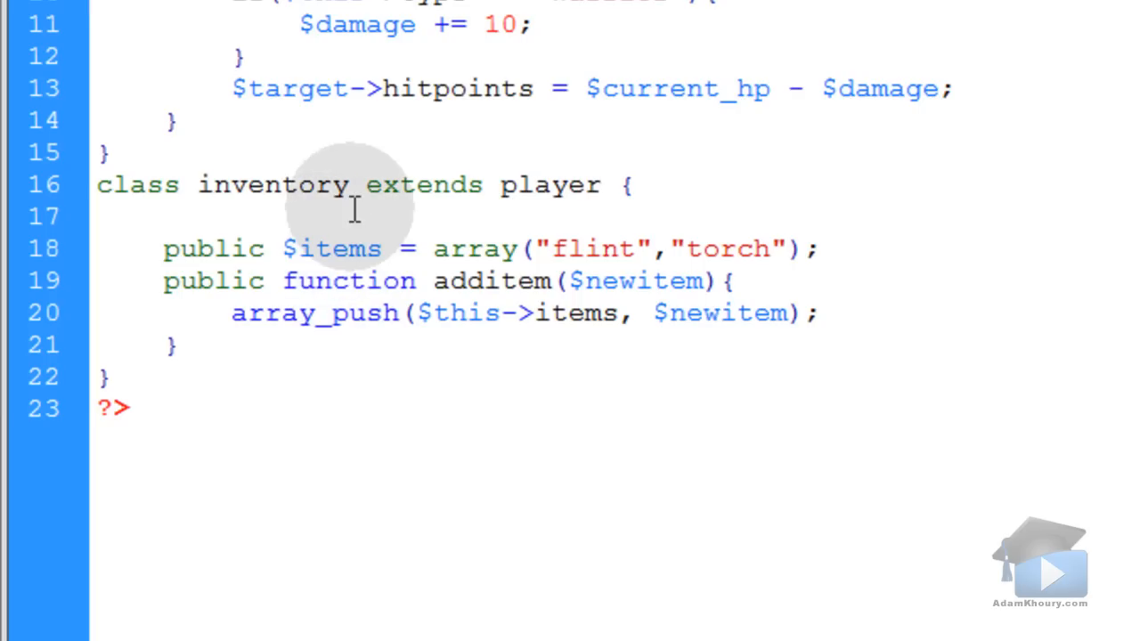
double_click(271, 183)
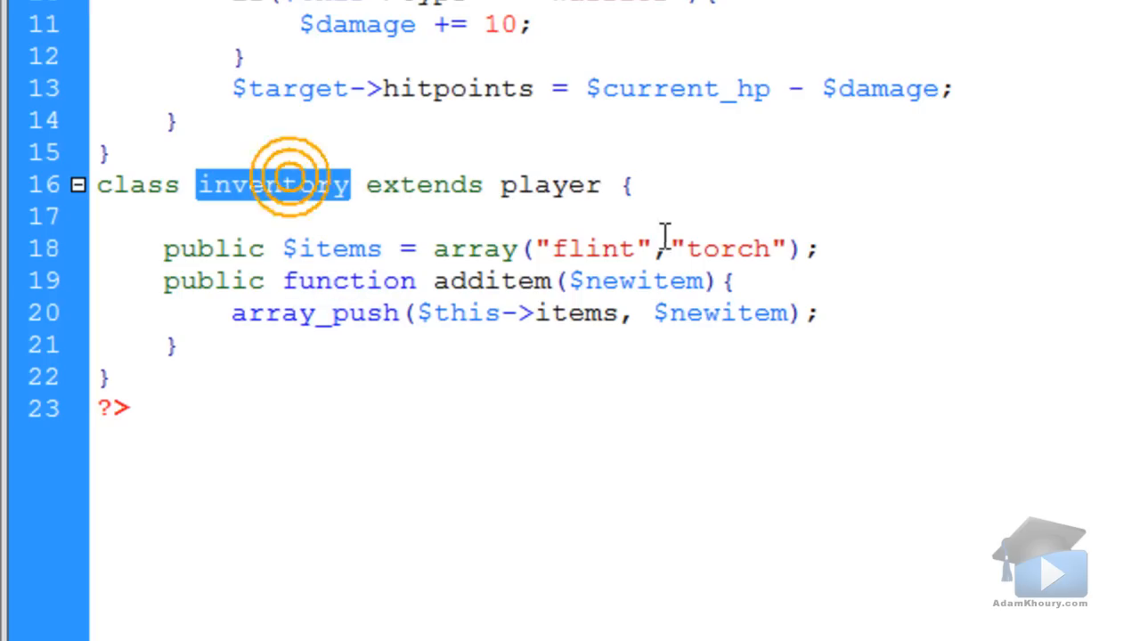
scroll("down", 3)
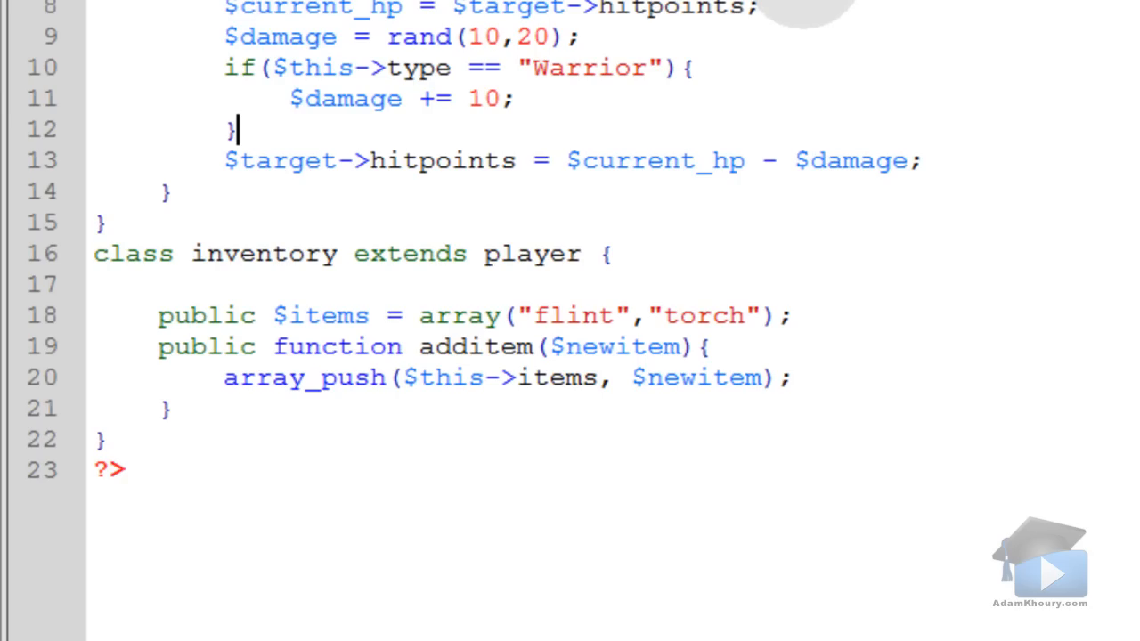
left_click(50, 55)
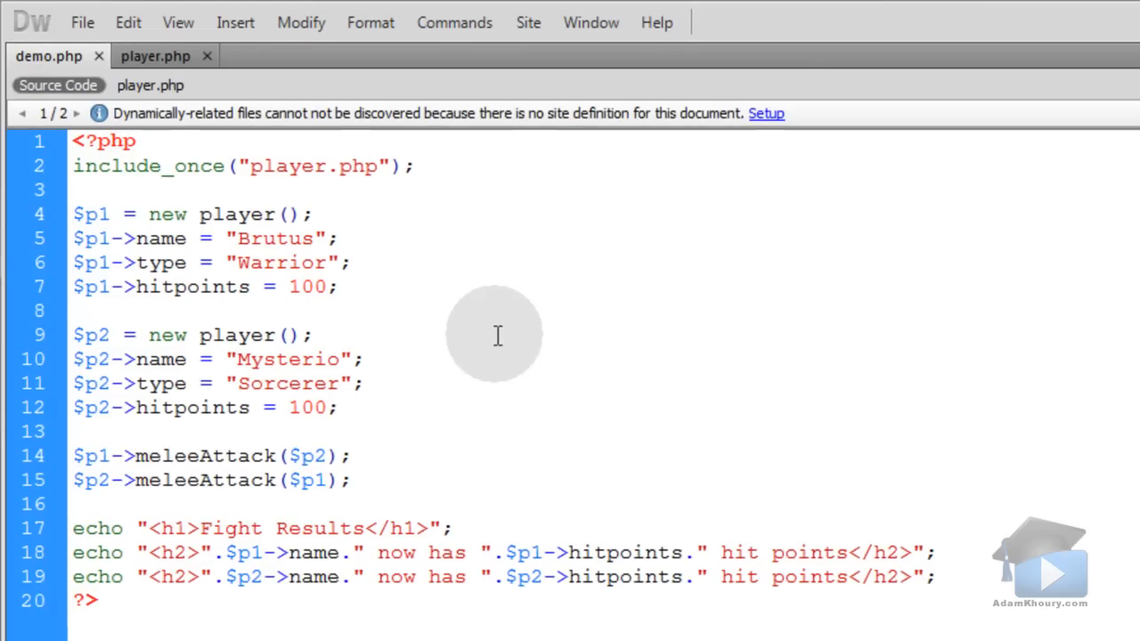
mouse_move(966, 581)
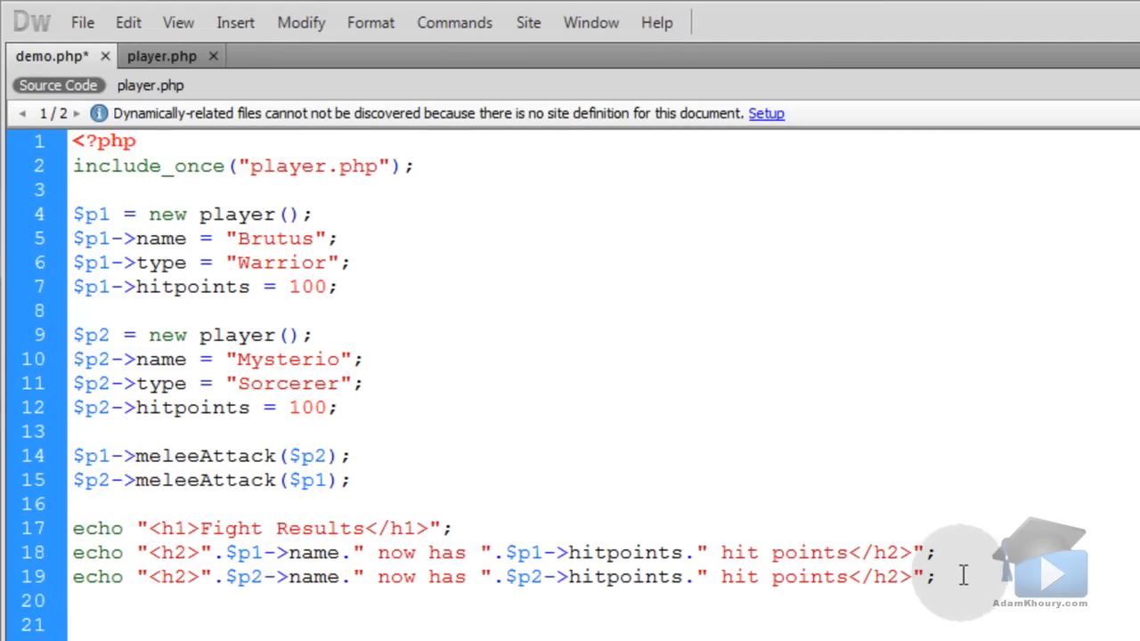
left_click_drag(337, 406, 936, 578)
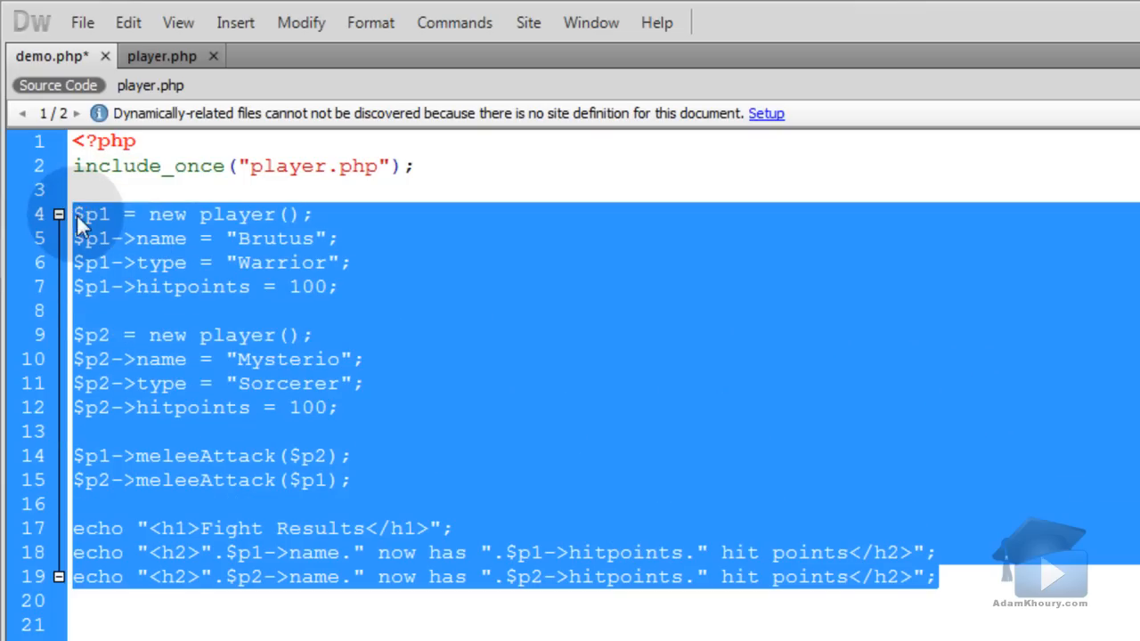
left_click(57, 213)
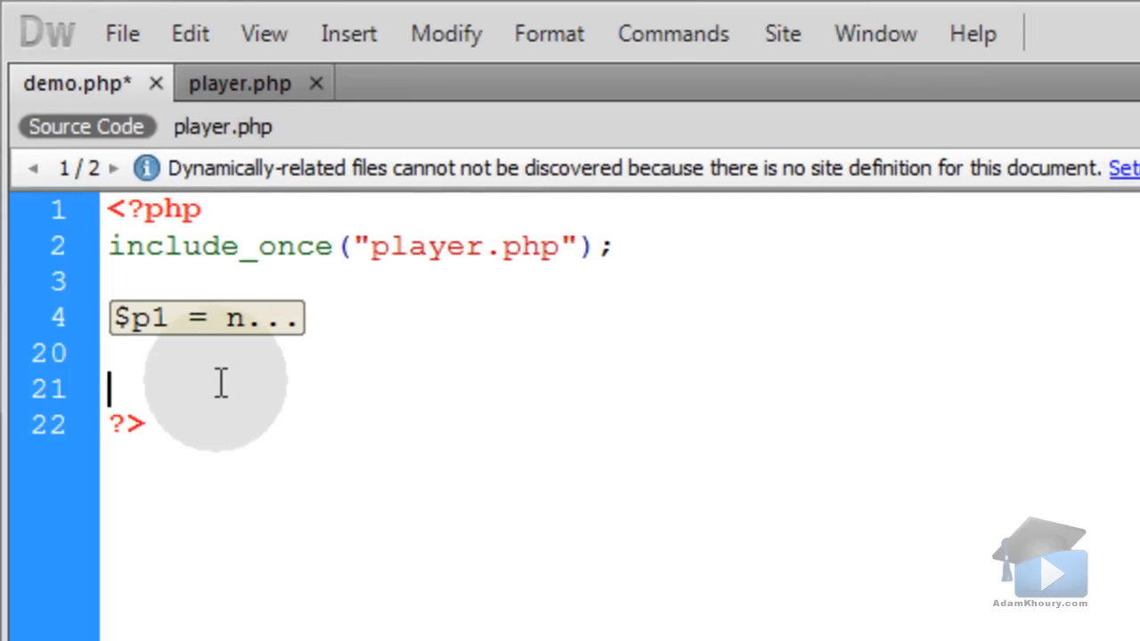
type("echo \"<hr>\";")
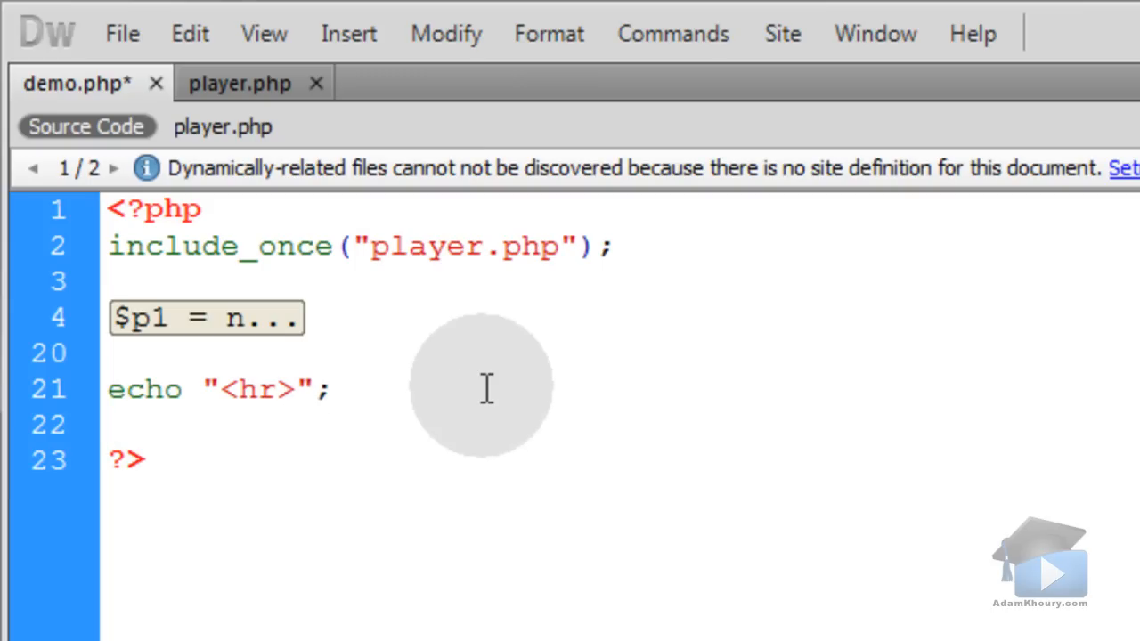
type("$prize = \"Enchanted Ring\";")
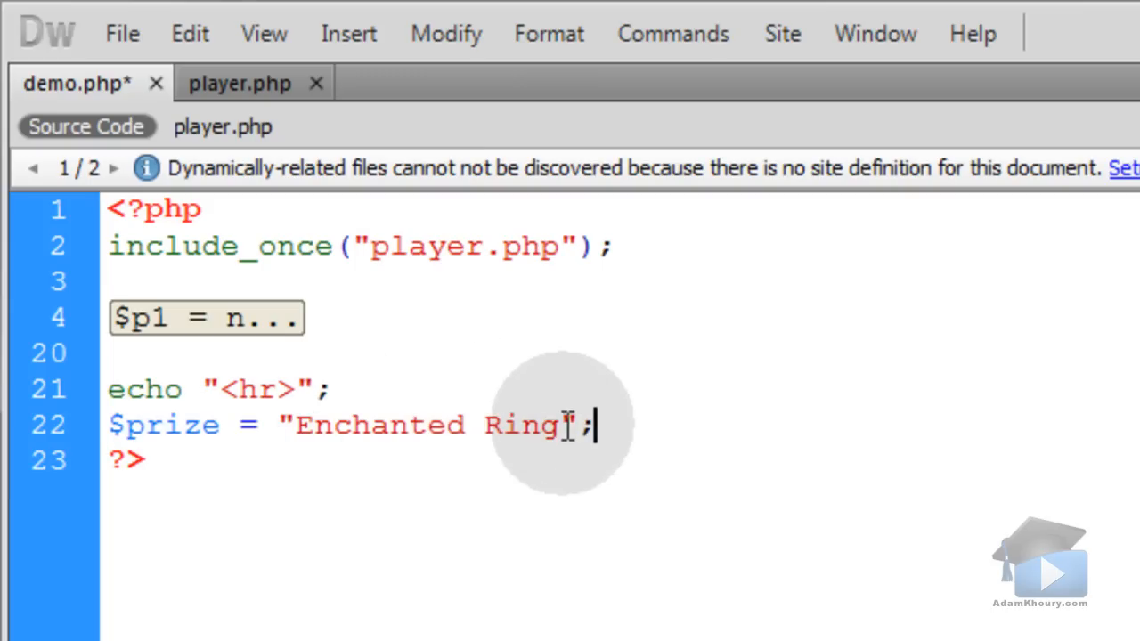
double_click(428, 424)
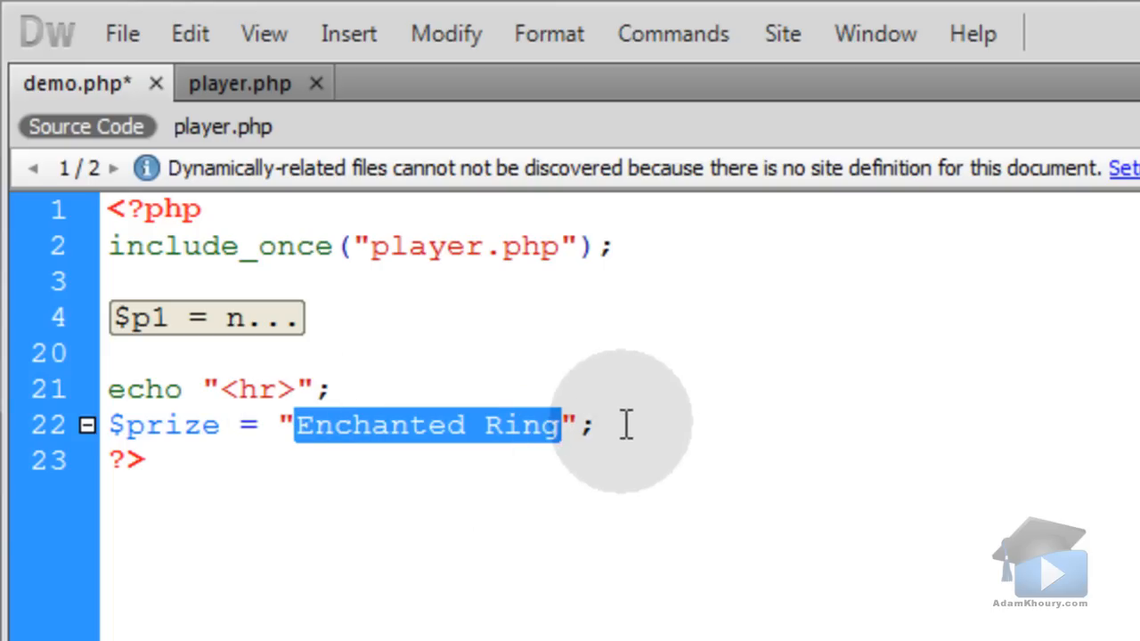
left_click(620, 424)
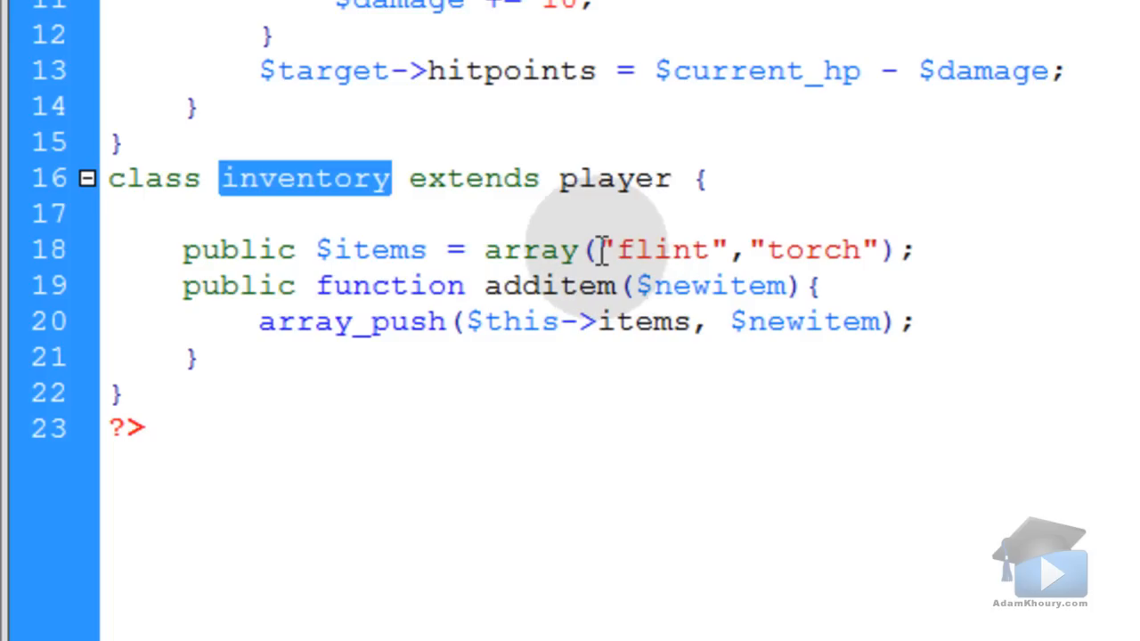
double_click(655, 250)
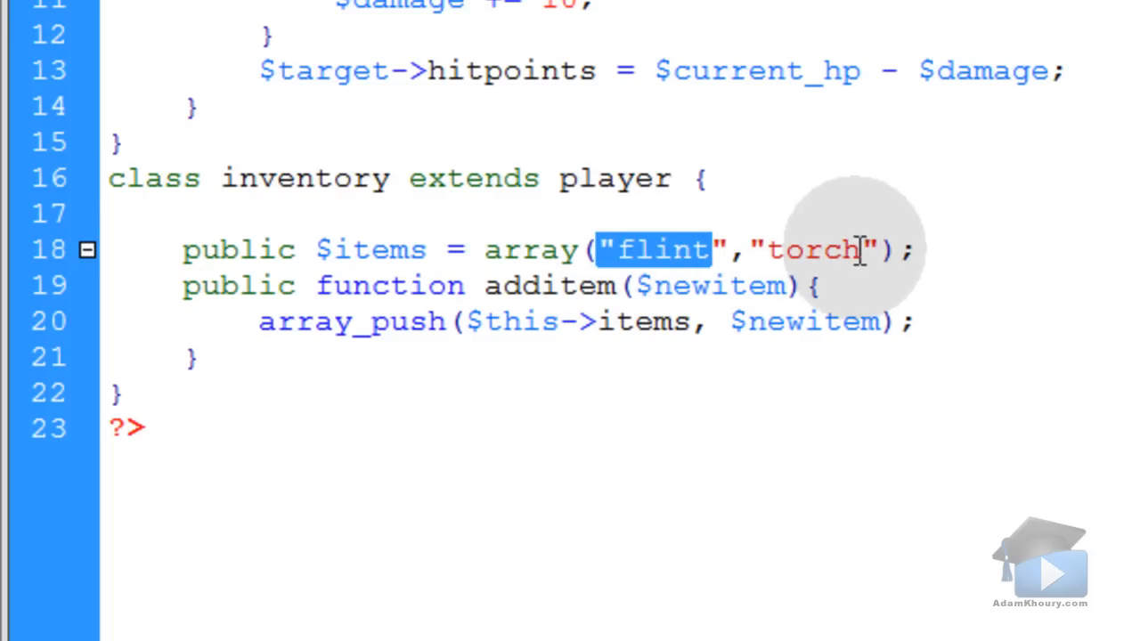
left_click(239, 18)
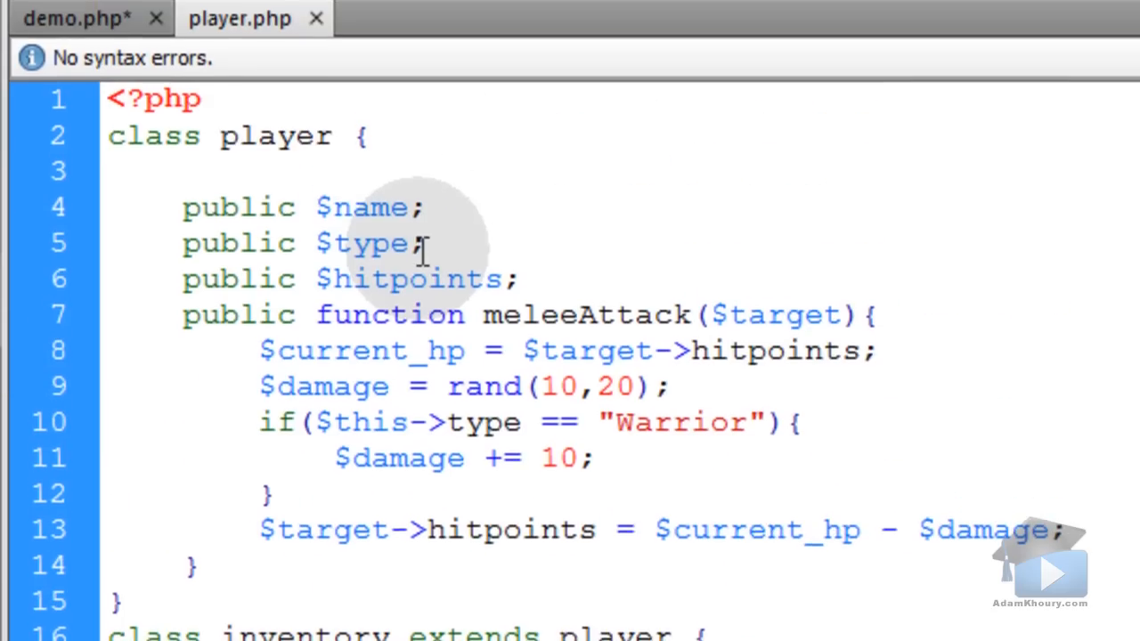
left_click(78, 18)
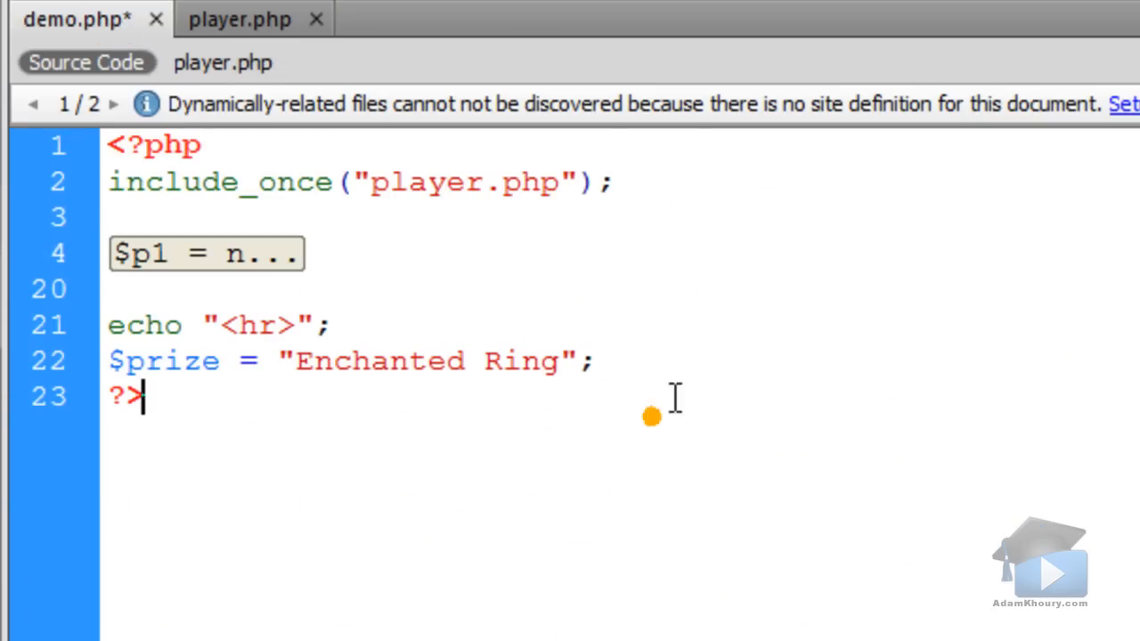
left_click(699, 363)
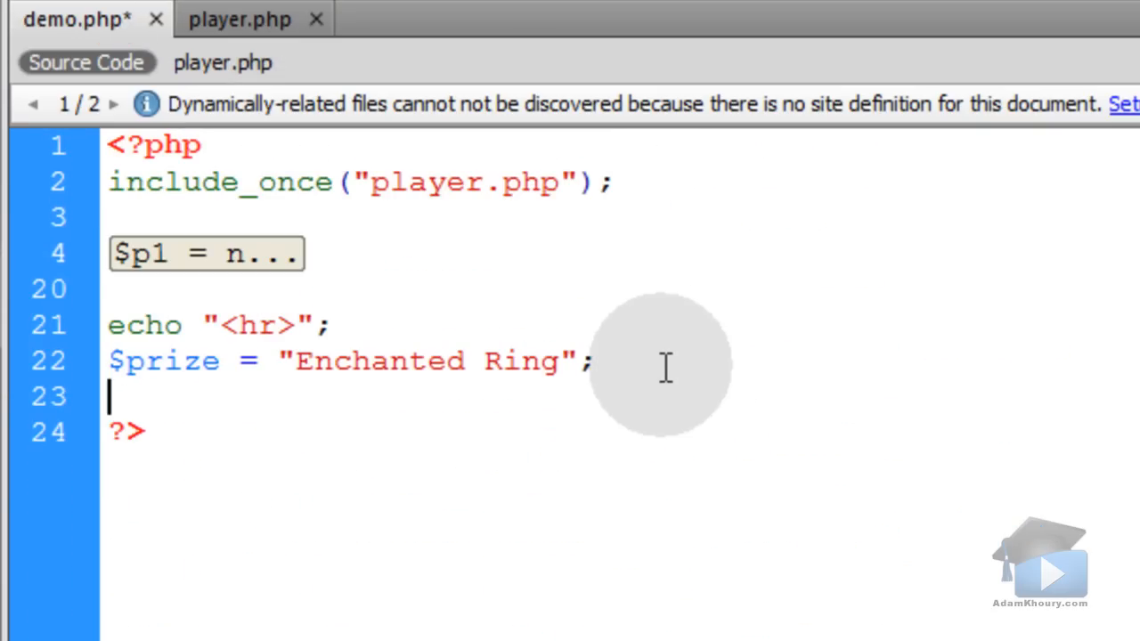
Create $p1_inv = new inventory(); and a duplicate line for $p2_inv.
type("$")
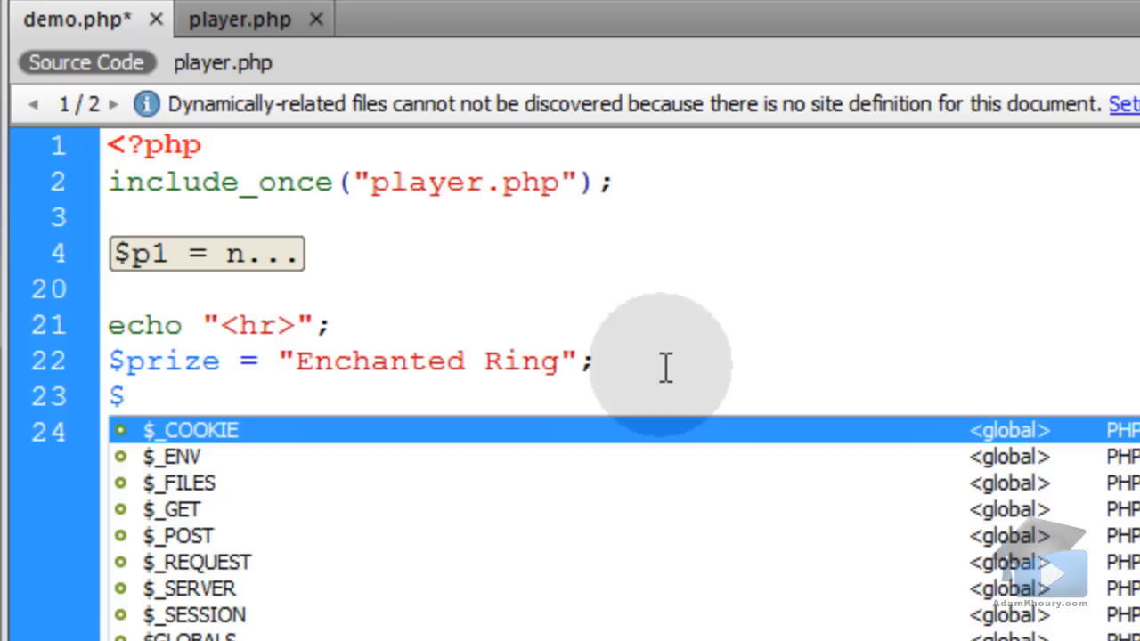
type("p1")
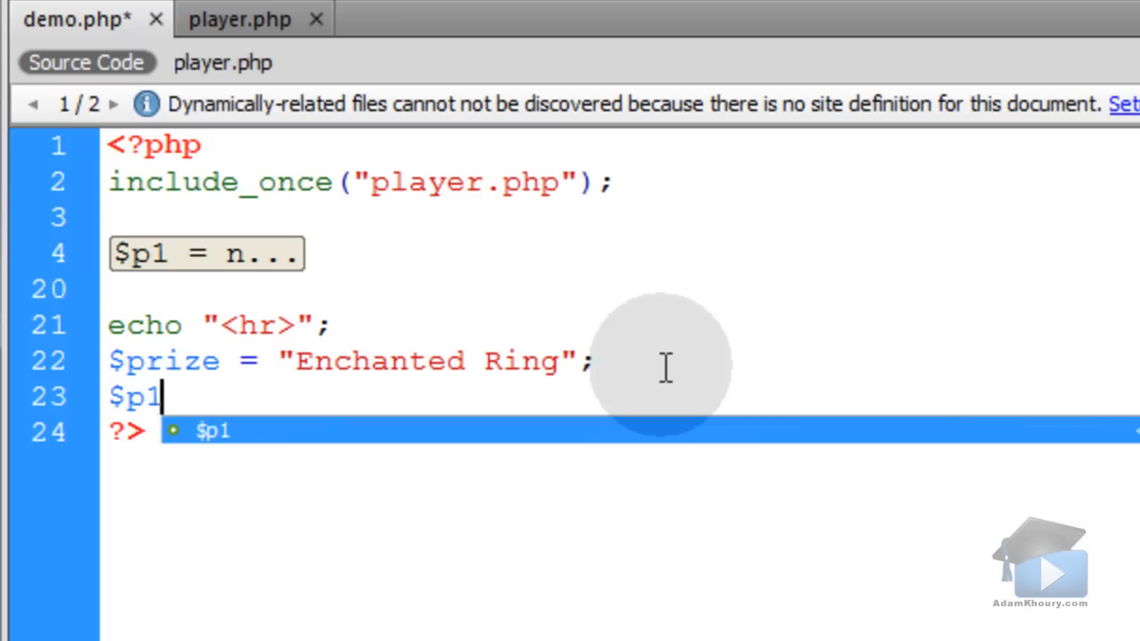
type("_inv =")
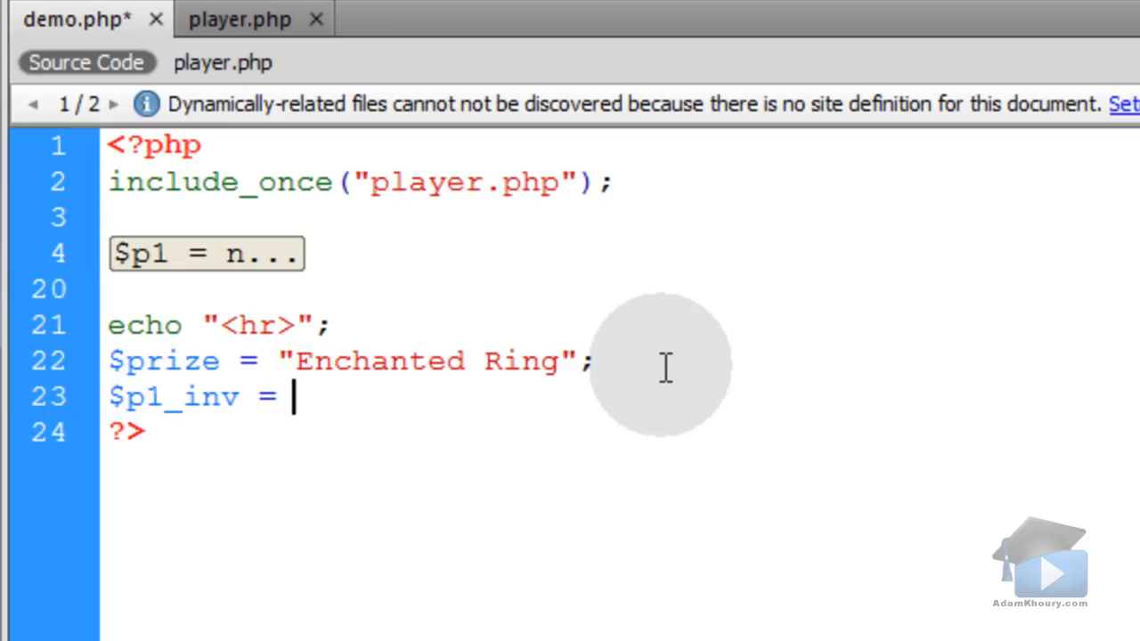
type("new in")
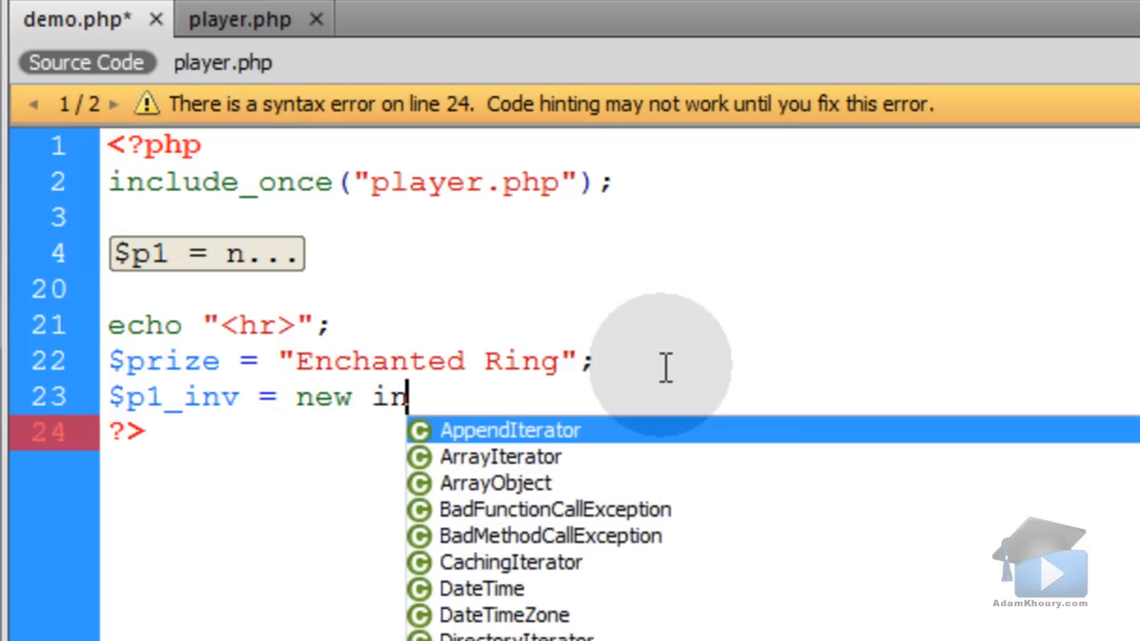
type("ventory();")
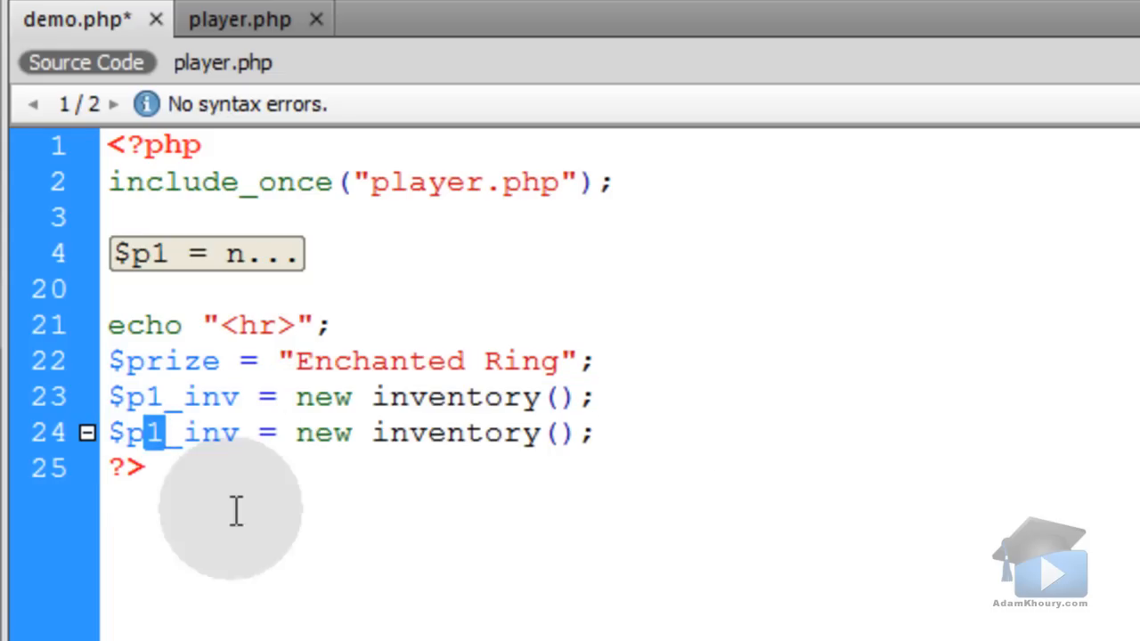
type("2")
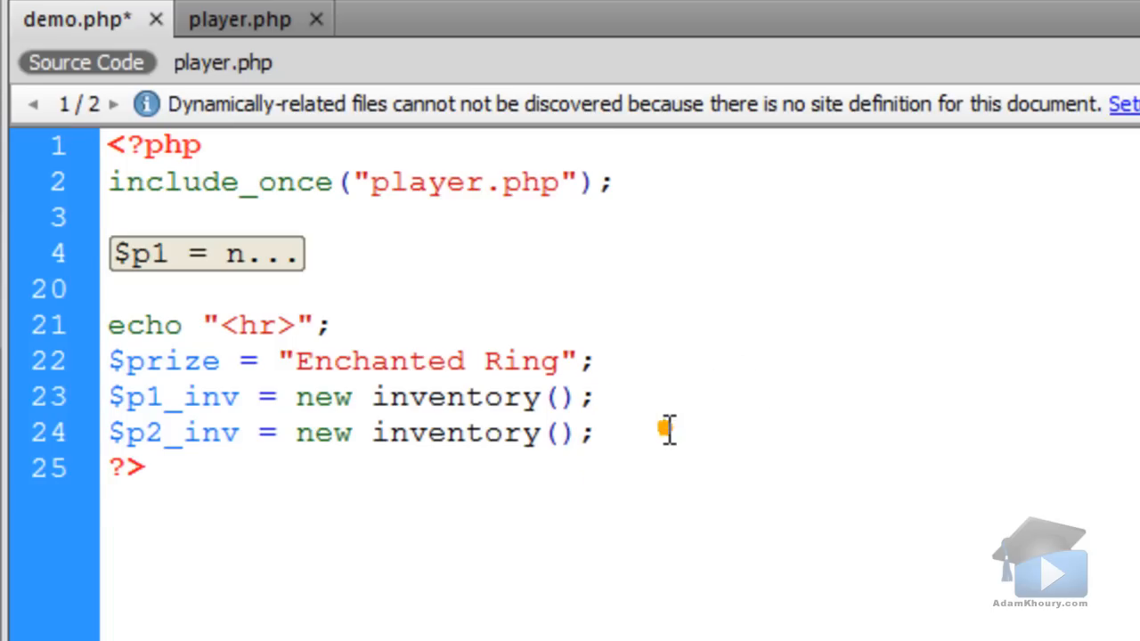
Start an if block comparing $p1->hitpoints > $p2->hitpoints.
type("if")
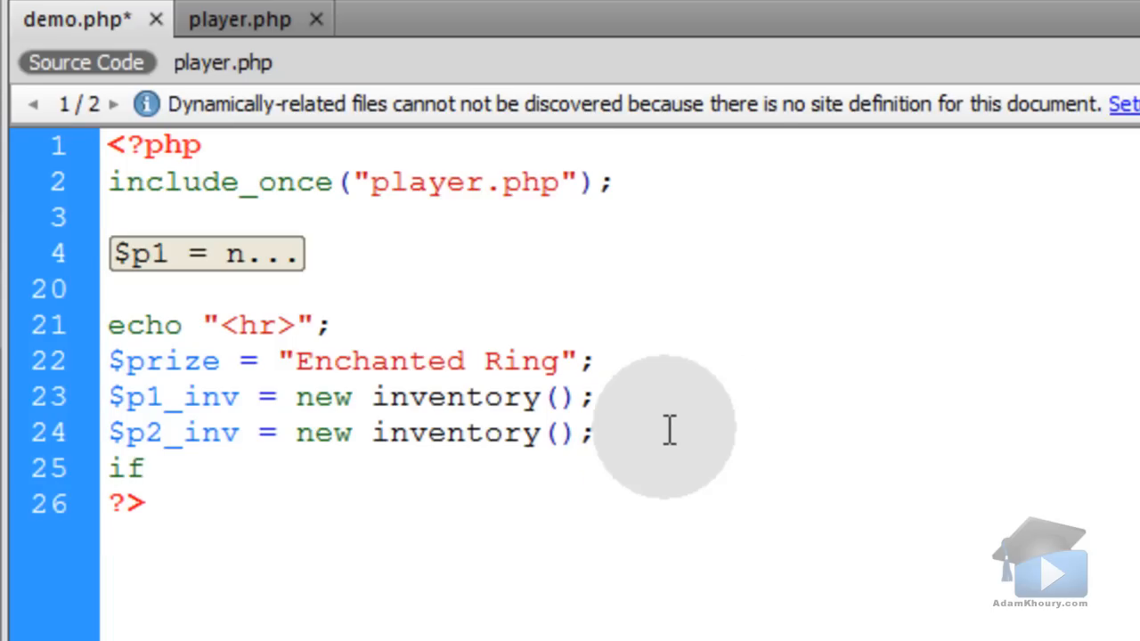
type("()")
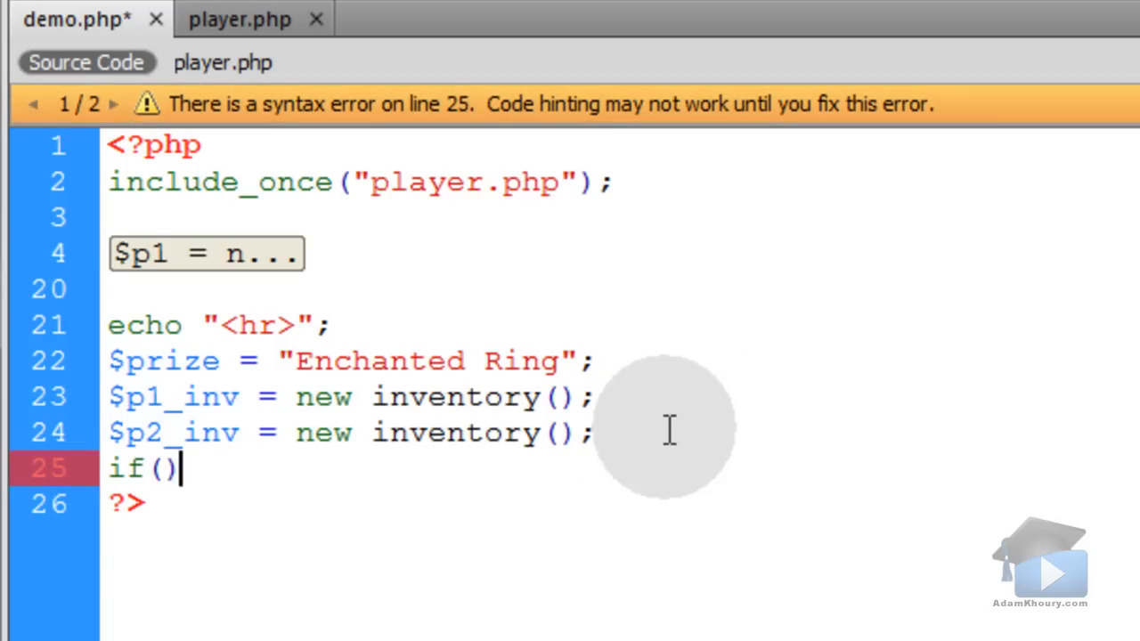
type("${")
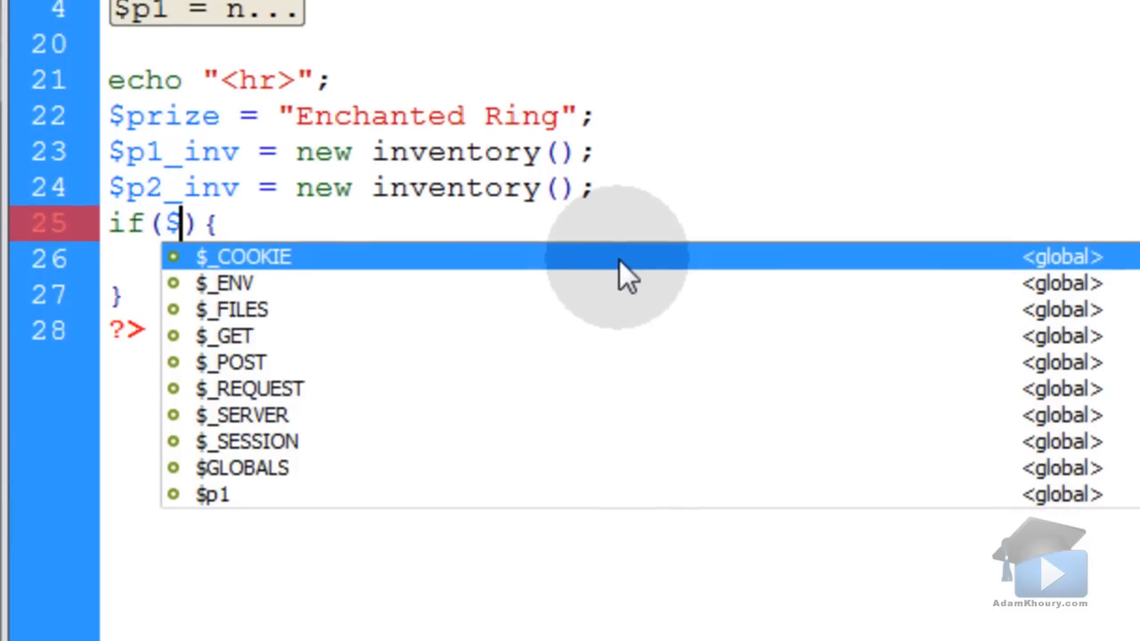
type("p1->hitpoints >")
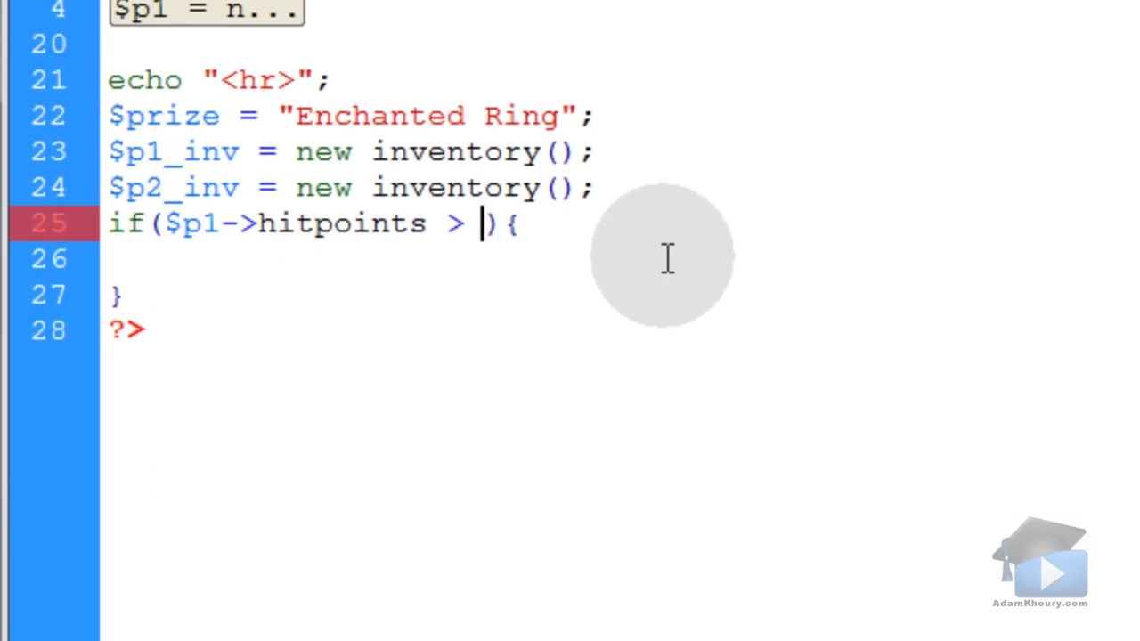
type("$p2->hitpoints")
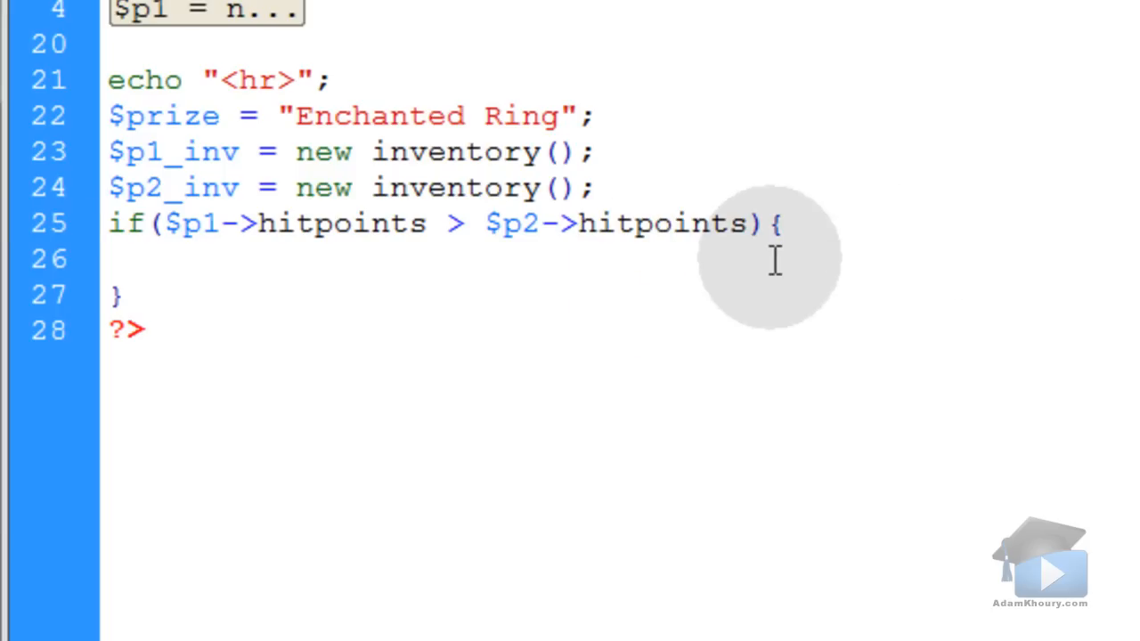
double_click(210, 152)
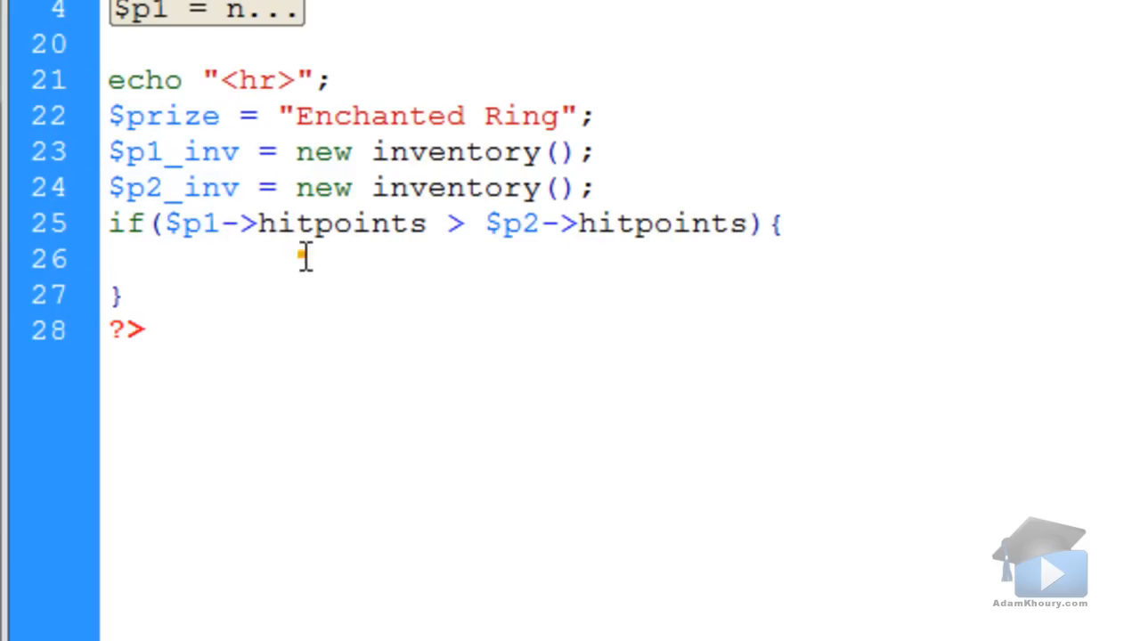
Call $p1_inv->additem($prize); in the if branch and the $p2_inv version in the else.
type("$p1_inv-")
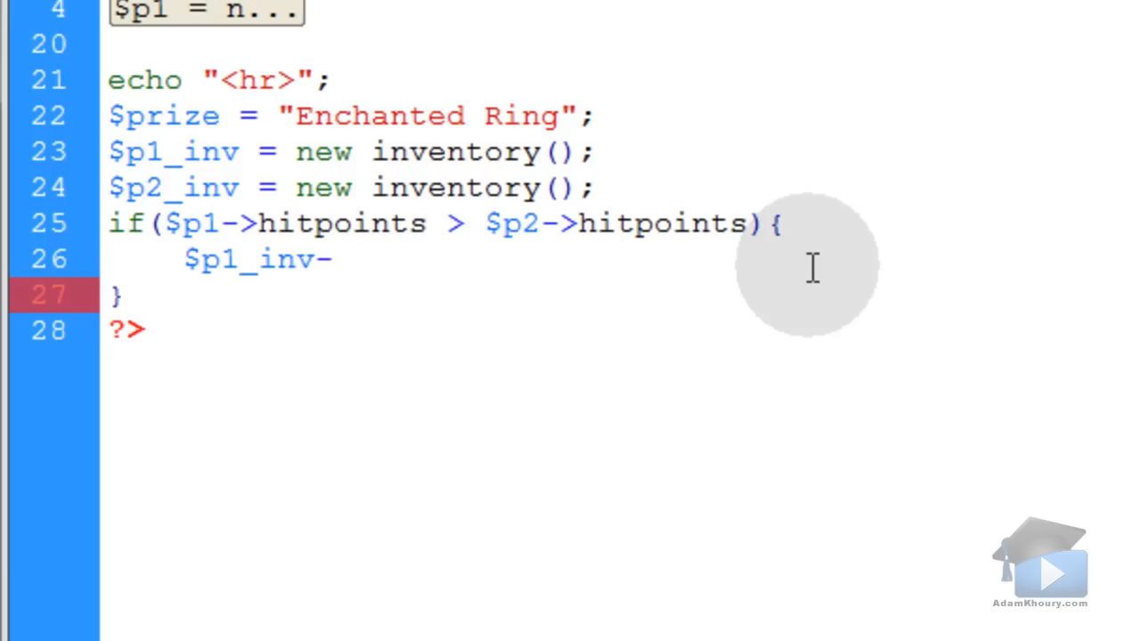
type(">additem(")
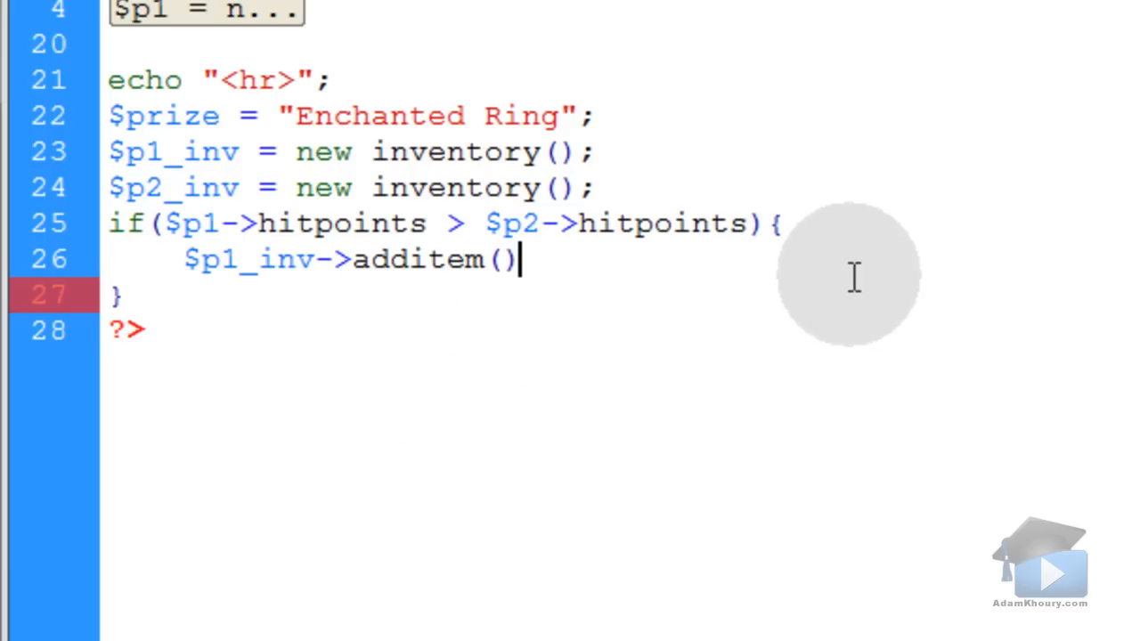
type(";")
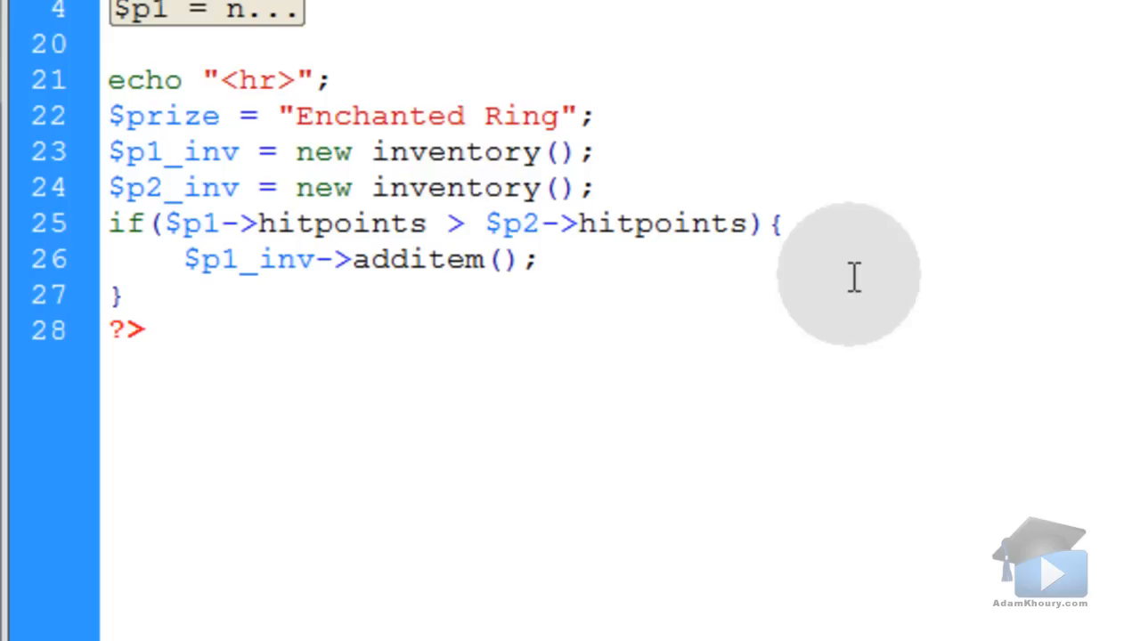
double_click(163, 114)
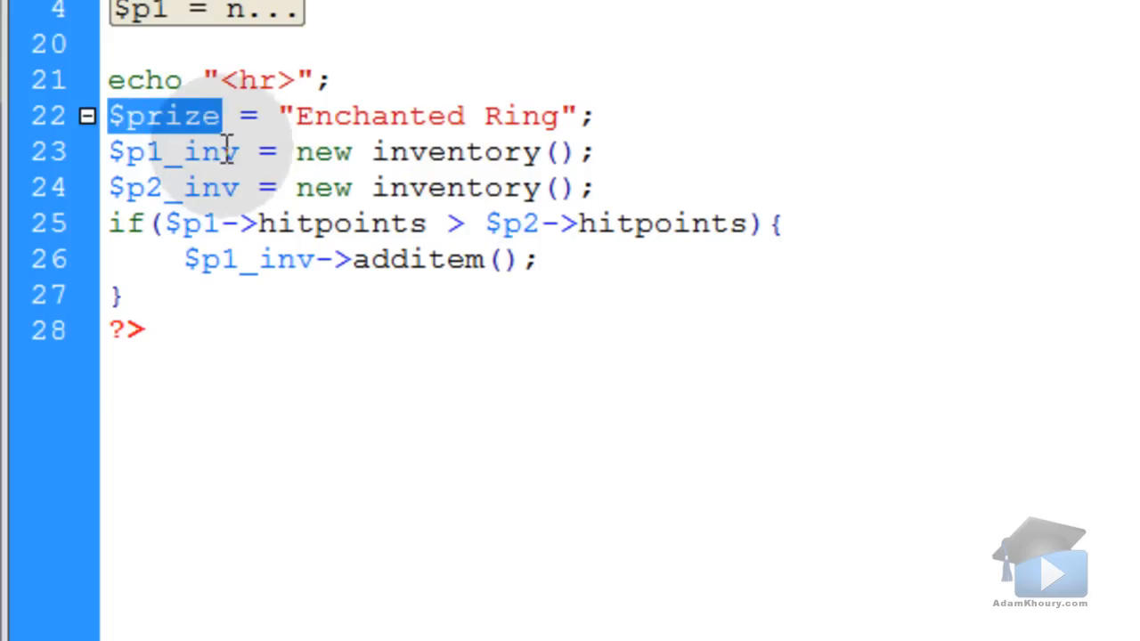
type("$prize")
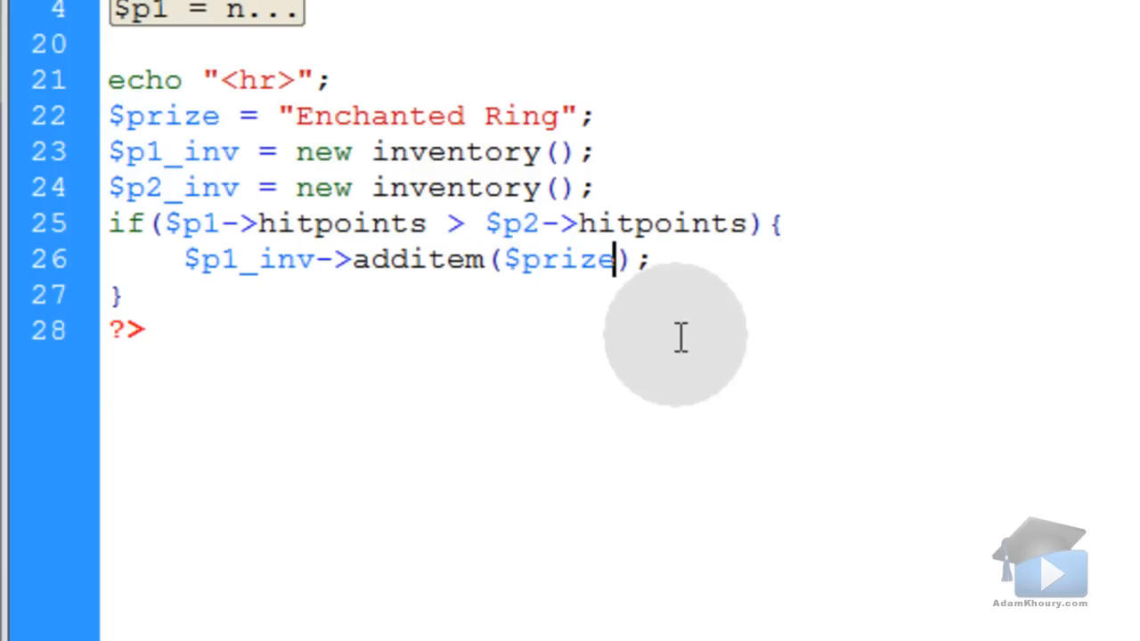
mouse_move(330, 217)
type(" else {")
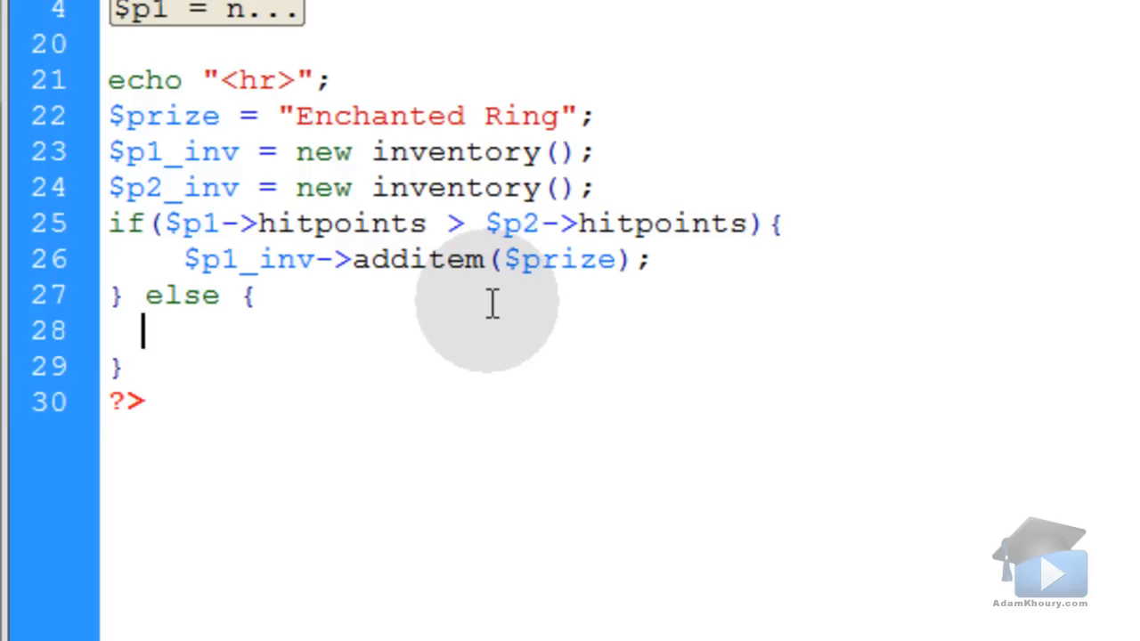
type("$p1_inv->additem($prize);")
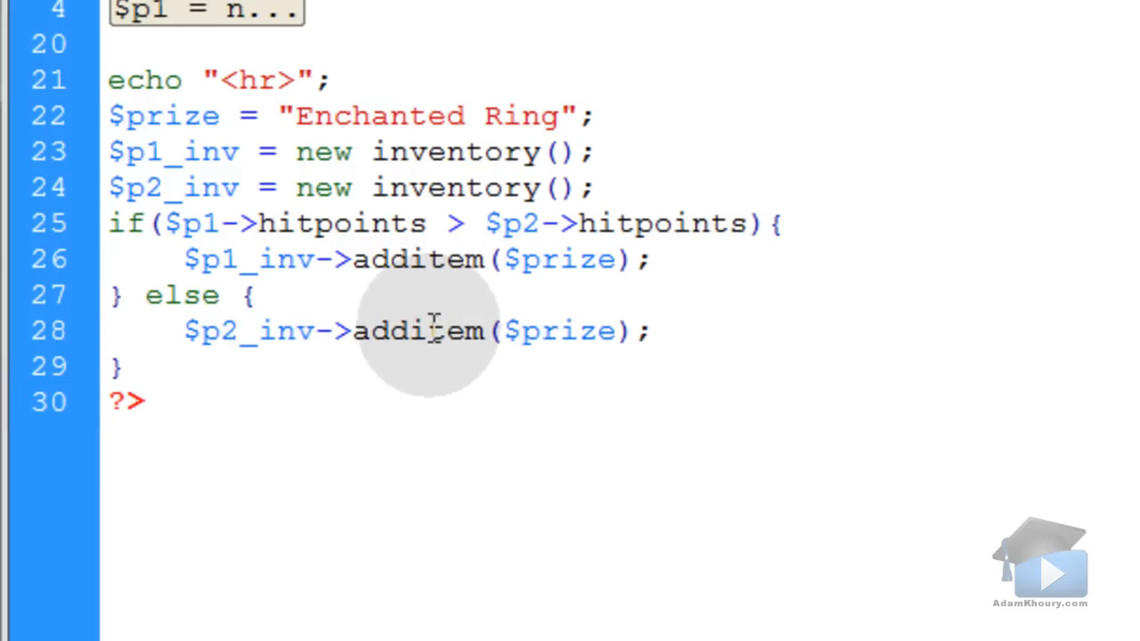
mouse_move(285, 337)
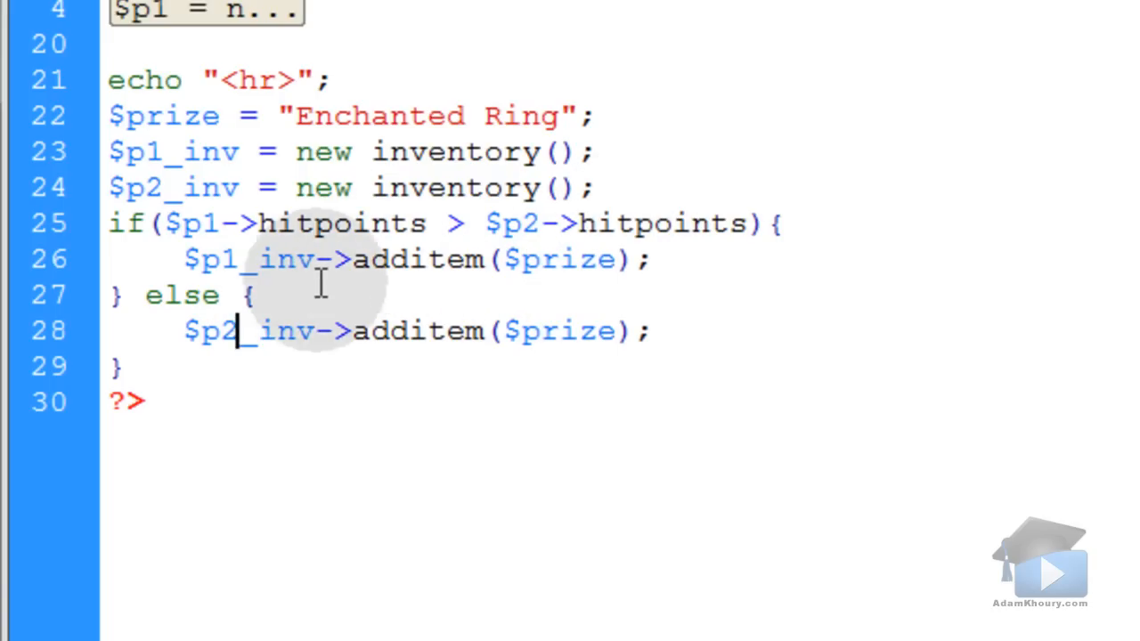
mouse_move(419, 372)
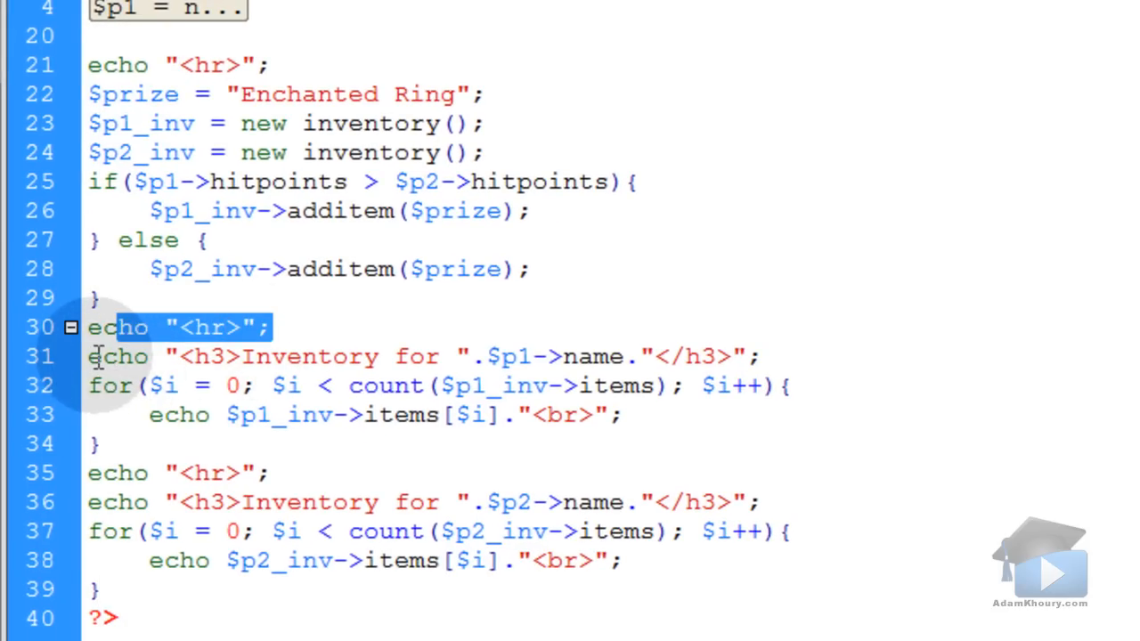
mouse_move(157, 415)
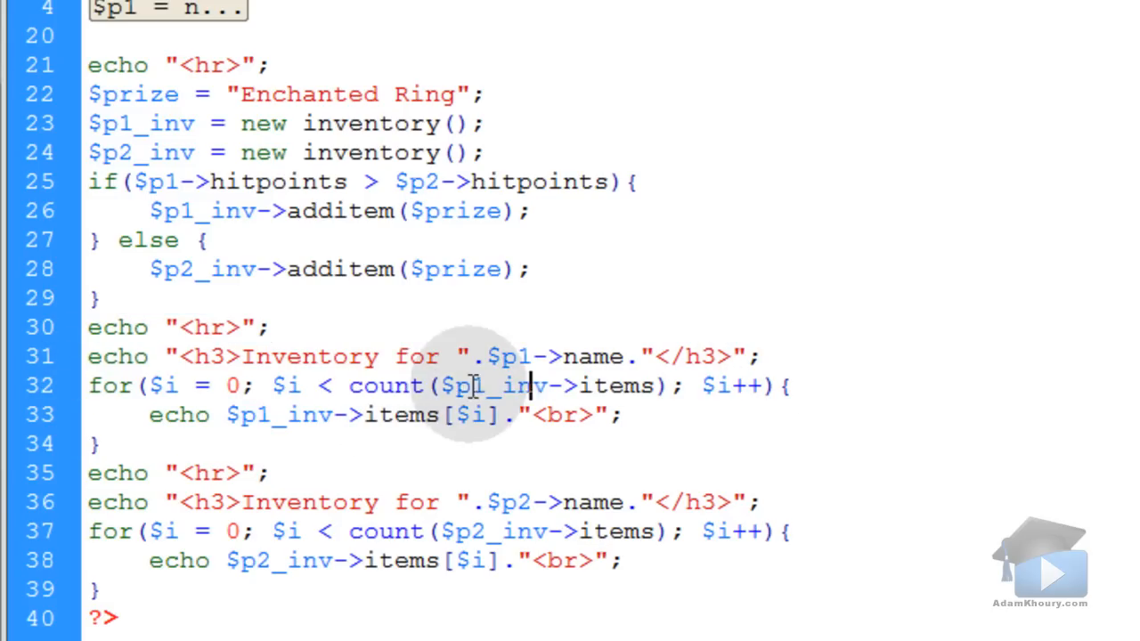
mouse_move(564, 449)
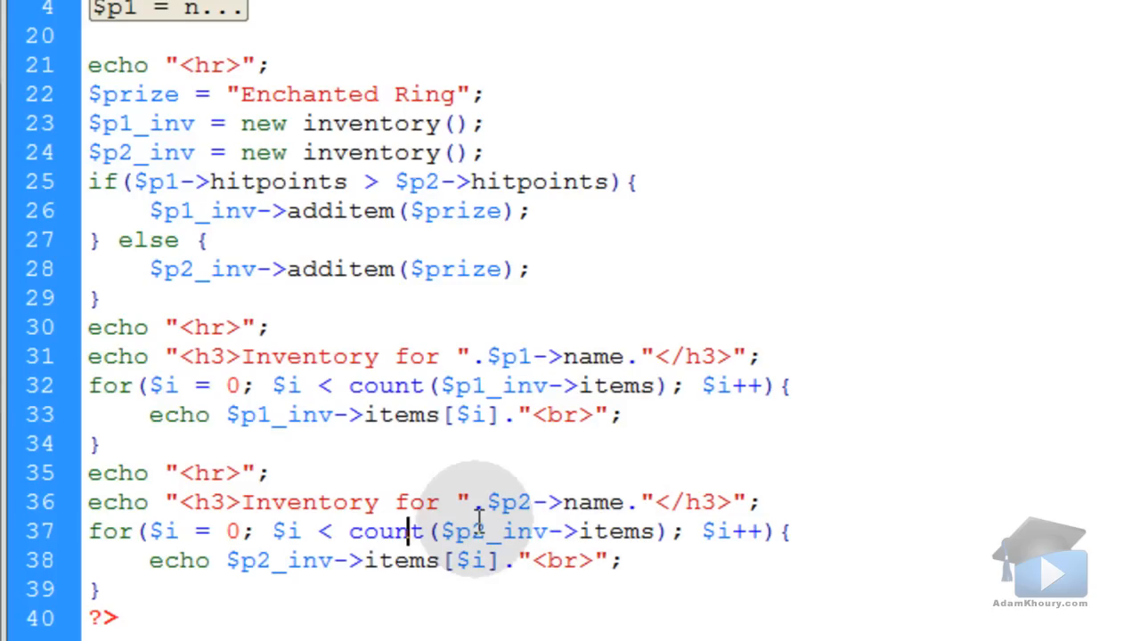
mouse_move(623, 413)
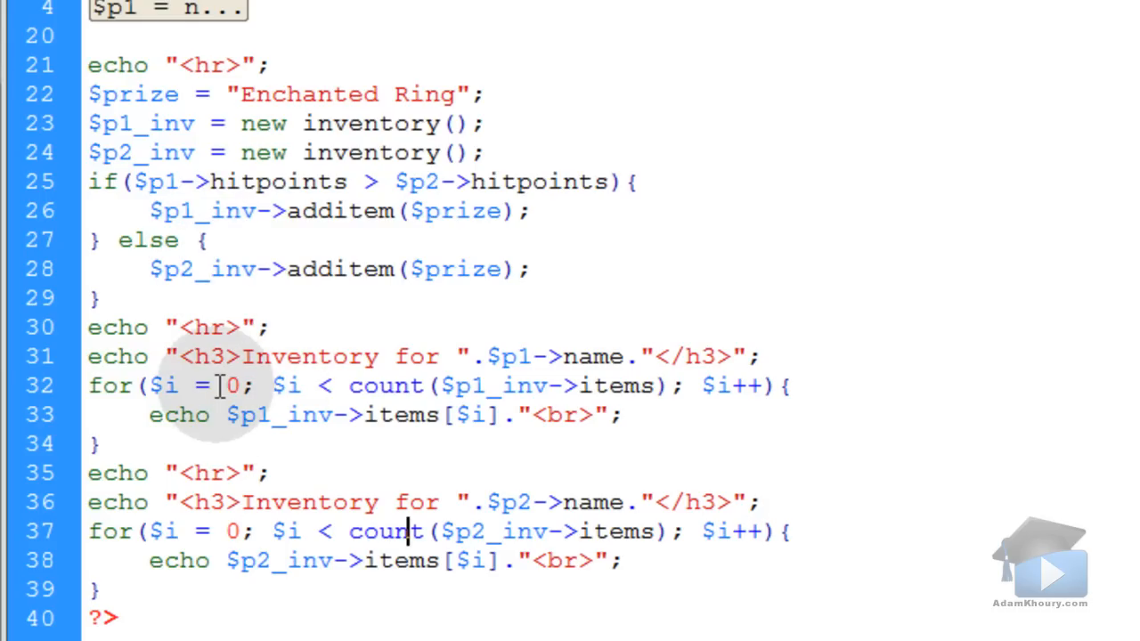
mouse_move(656, 413)
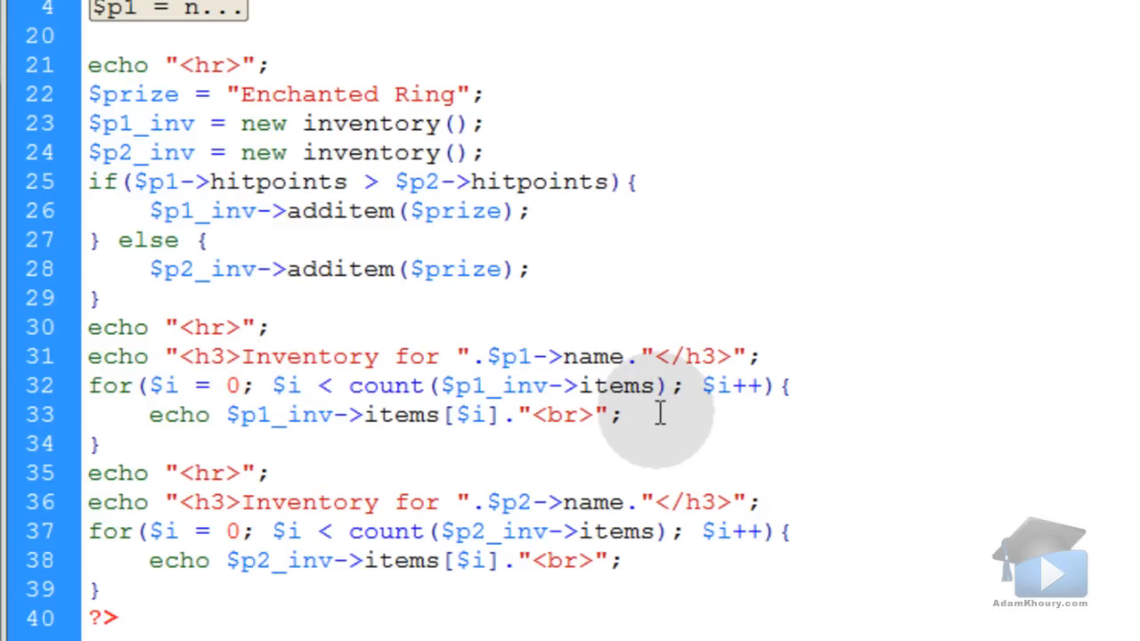
mouse_move(192, 26)
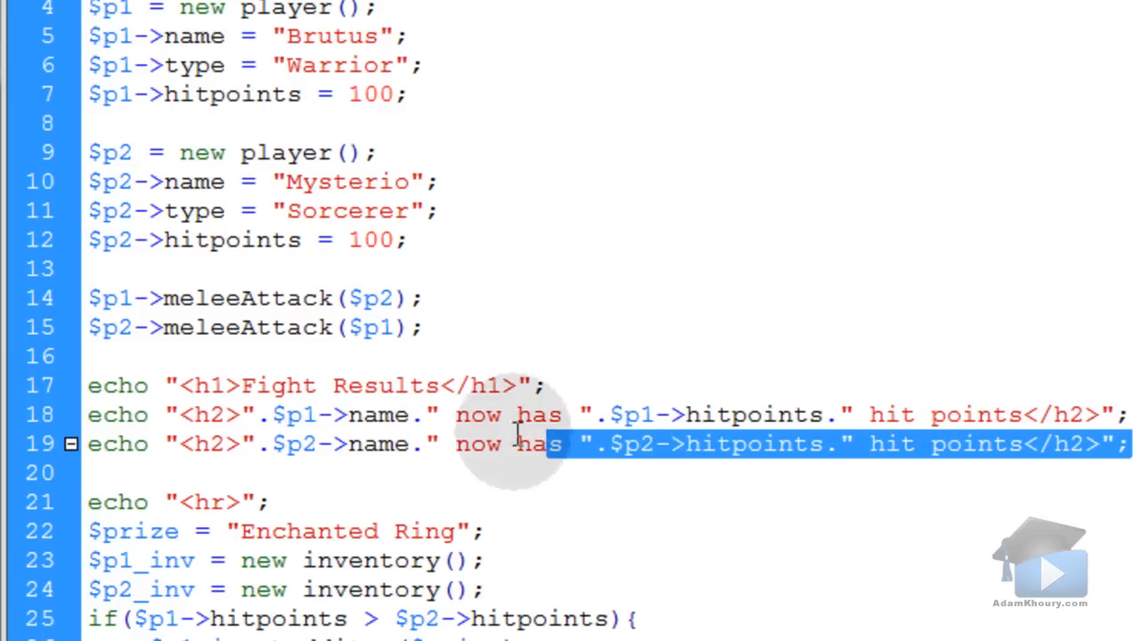
Scroll back up demo.php and place the caret near the inventory output lines.
scroll("up", 3)
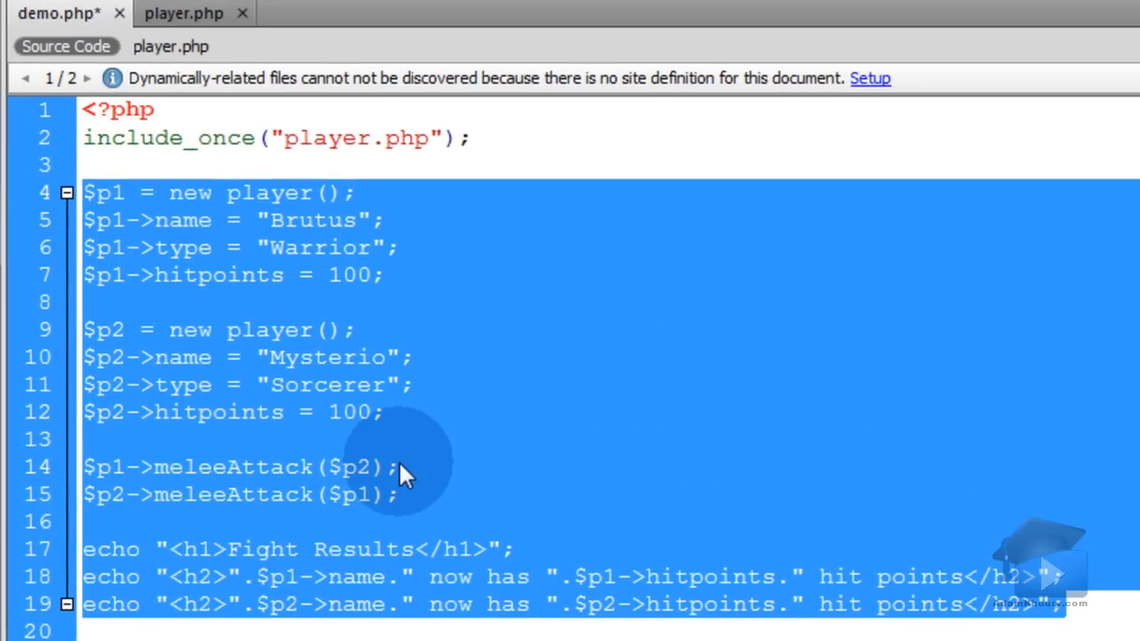
left_click(67, 192)
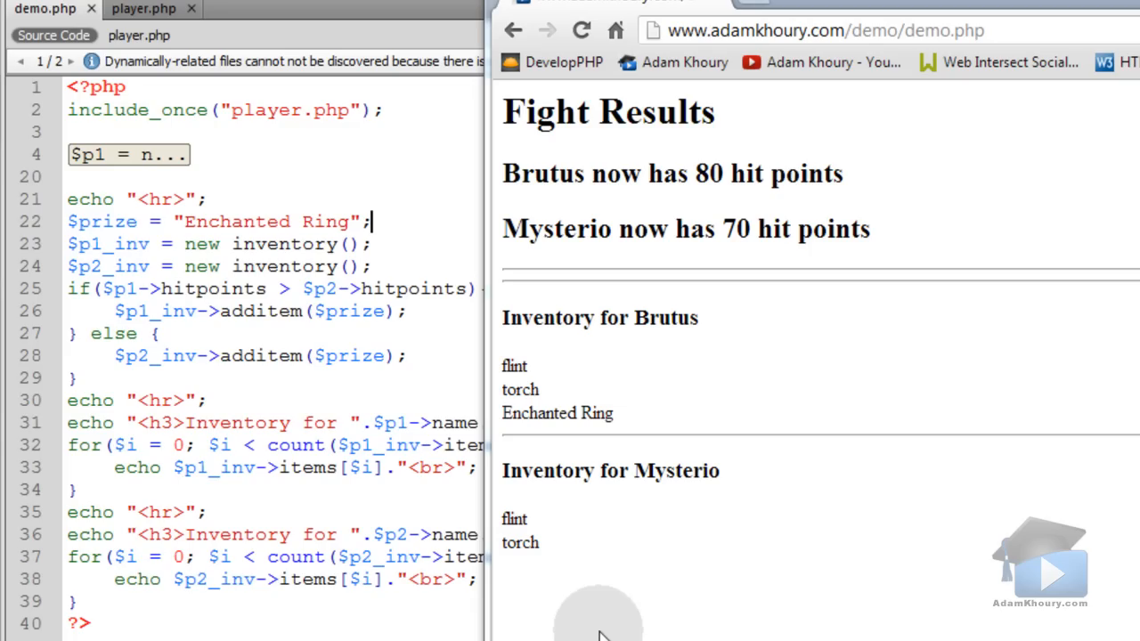
mouse_move(763, 549)
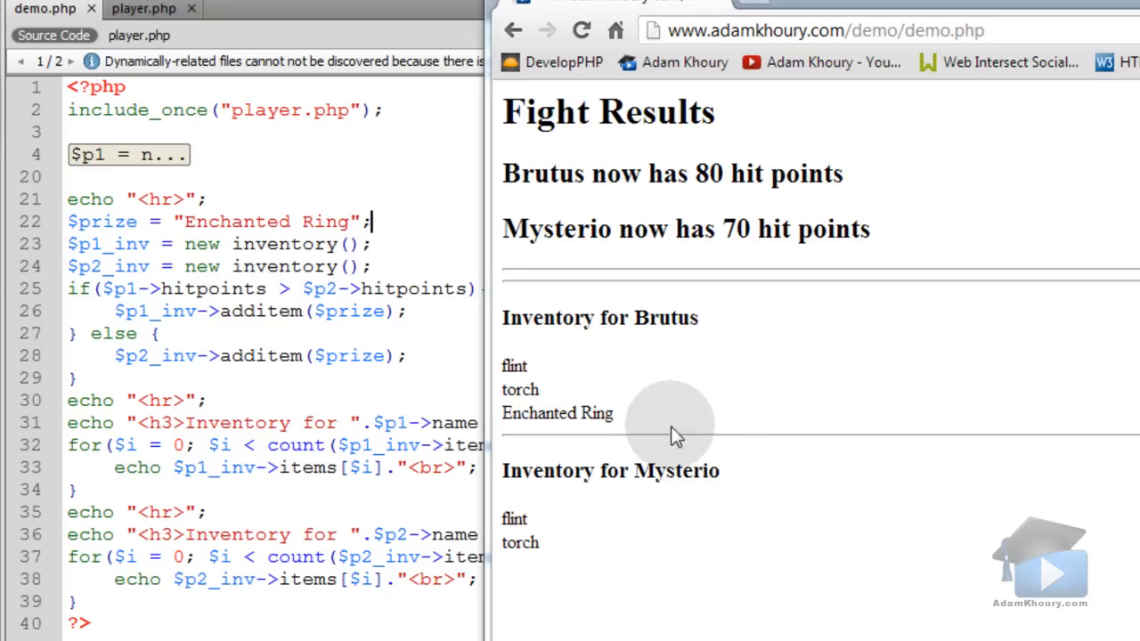
mouse_move(627, 420)
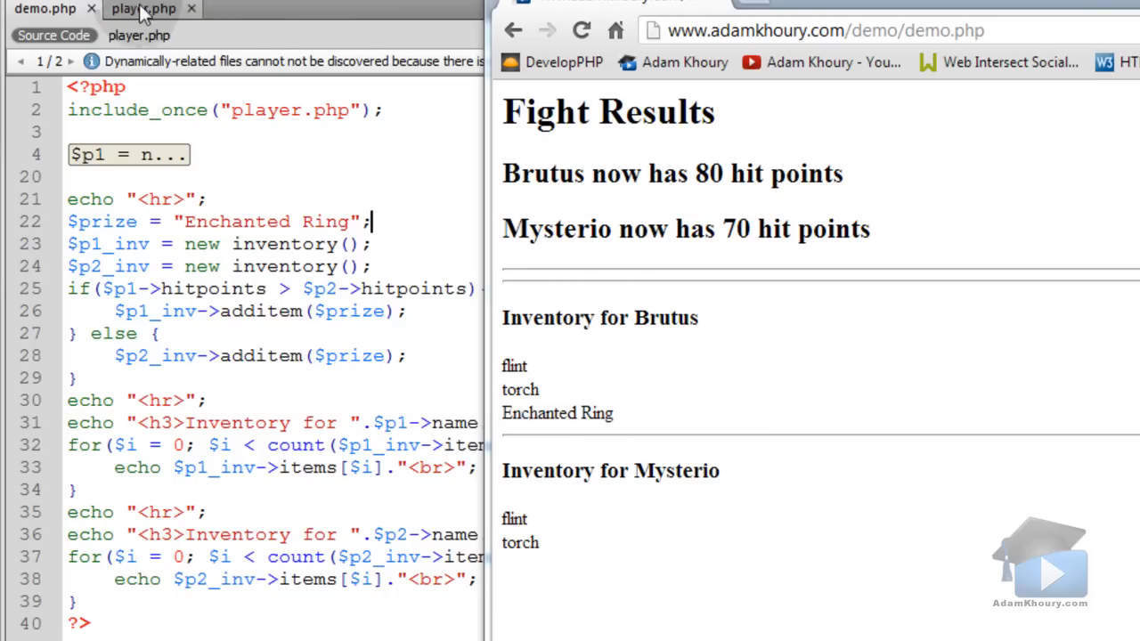
Return to the player.php file with the inventory class.
left_click(142, 9)
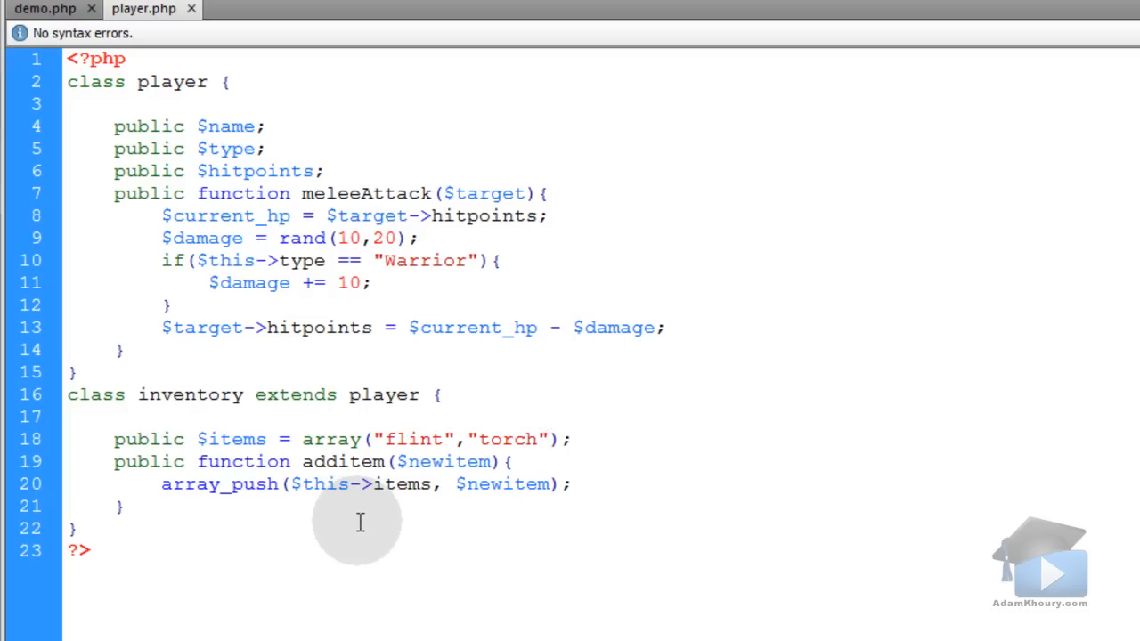
left_click(547, 438)
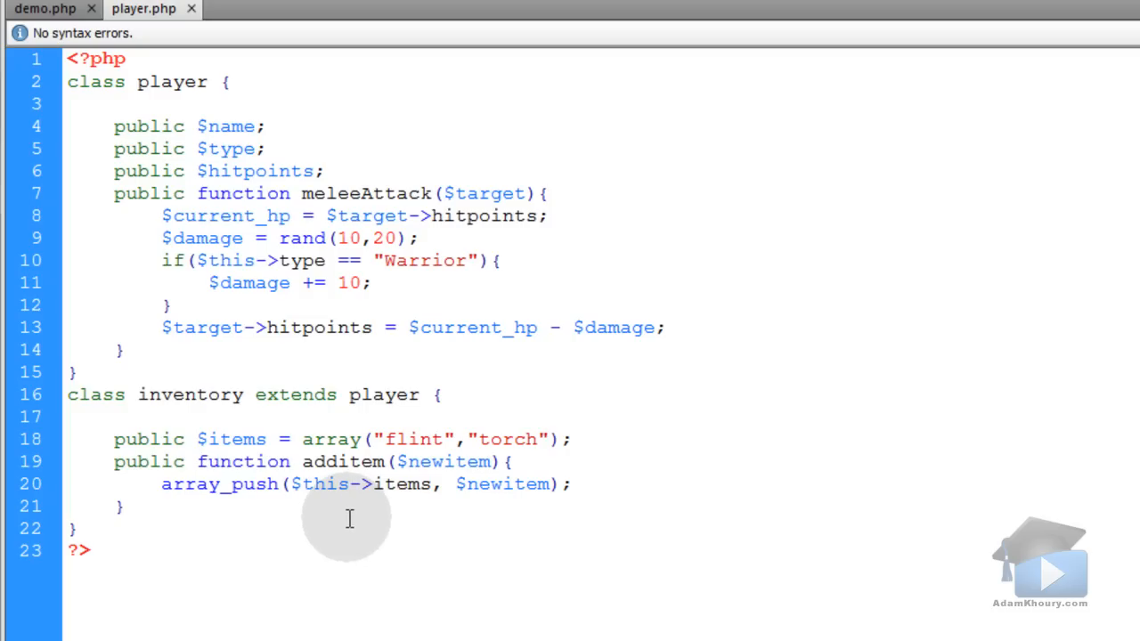
left_click(548, 438)
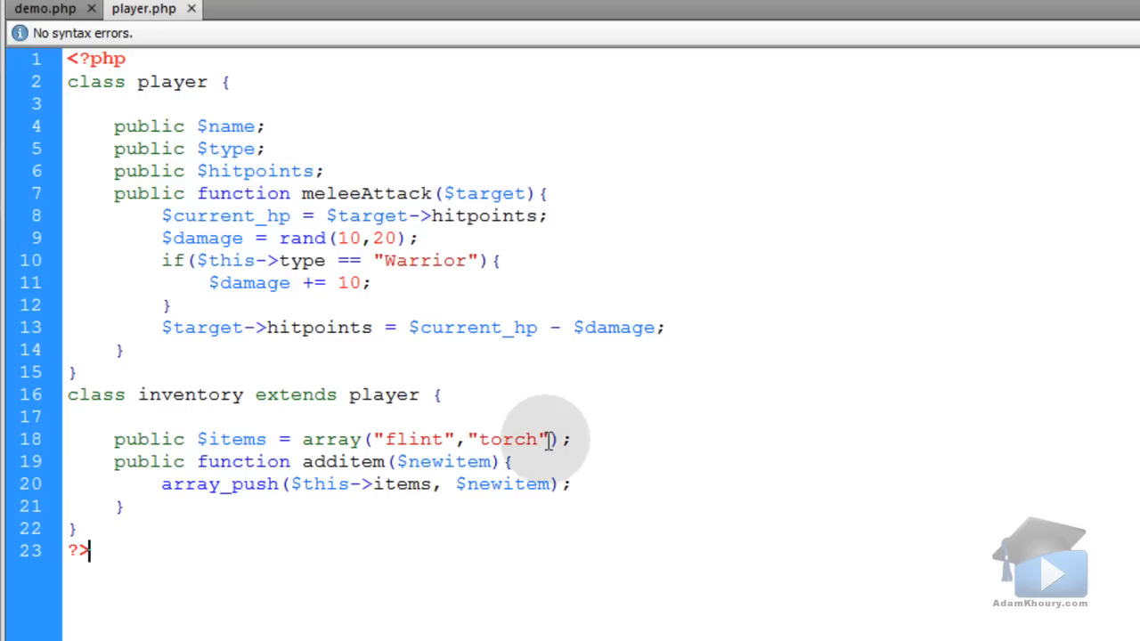
type(",")
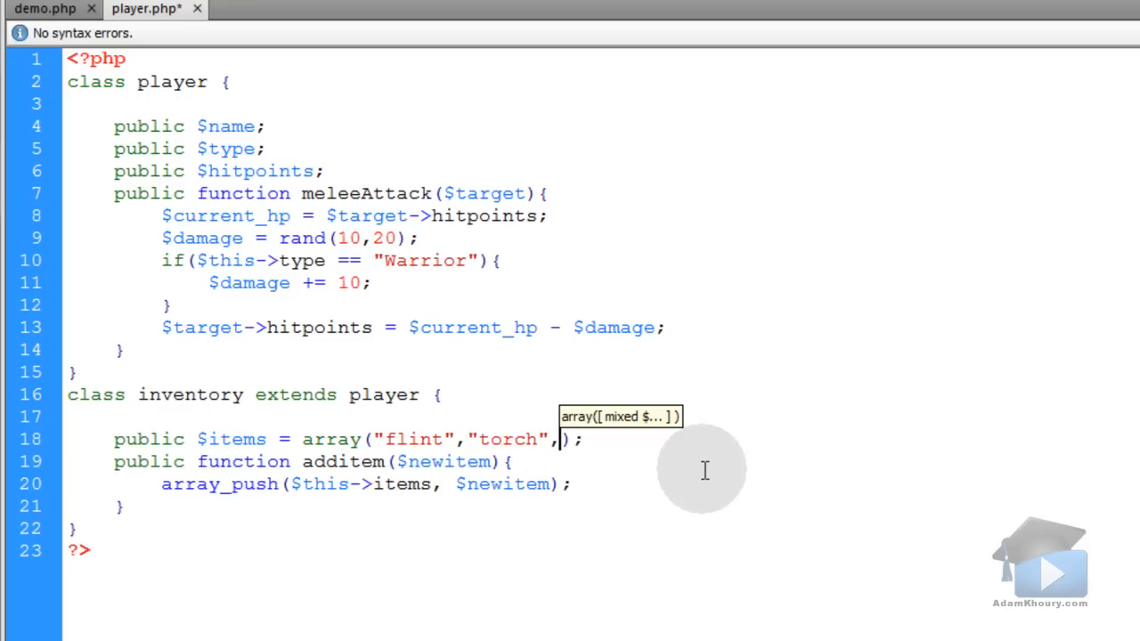
type("\"")
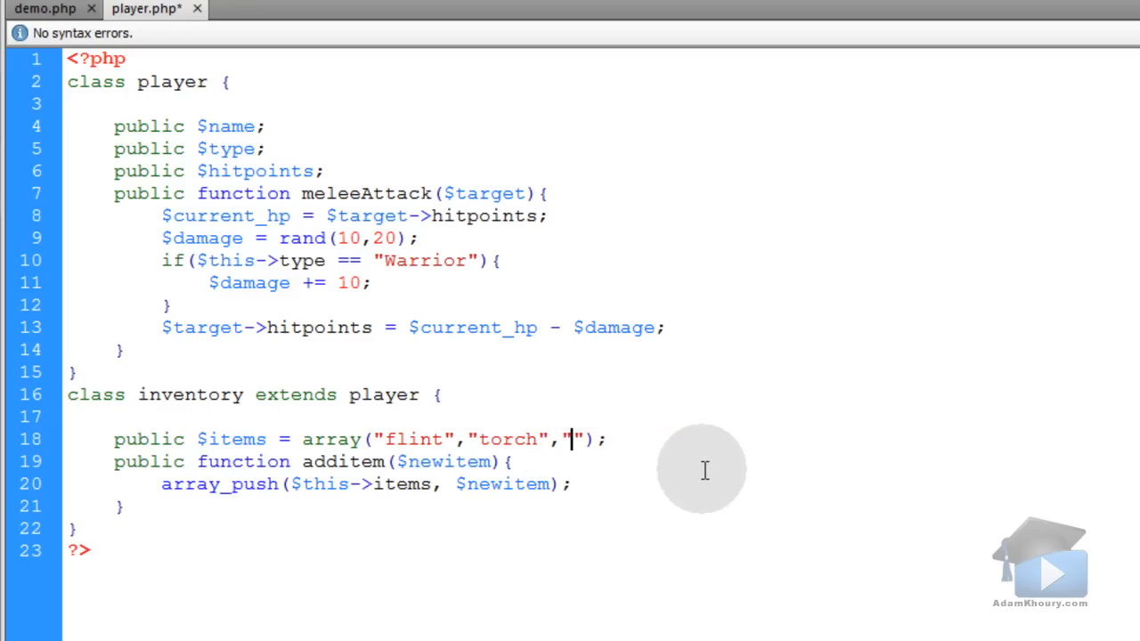
type("Enchanted Ring")
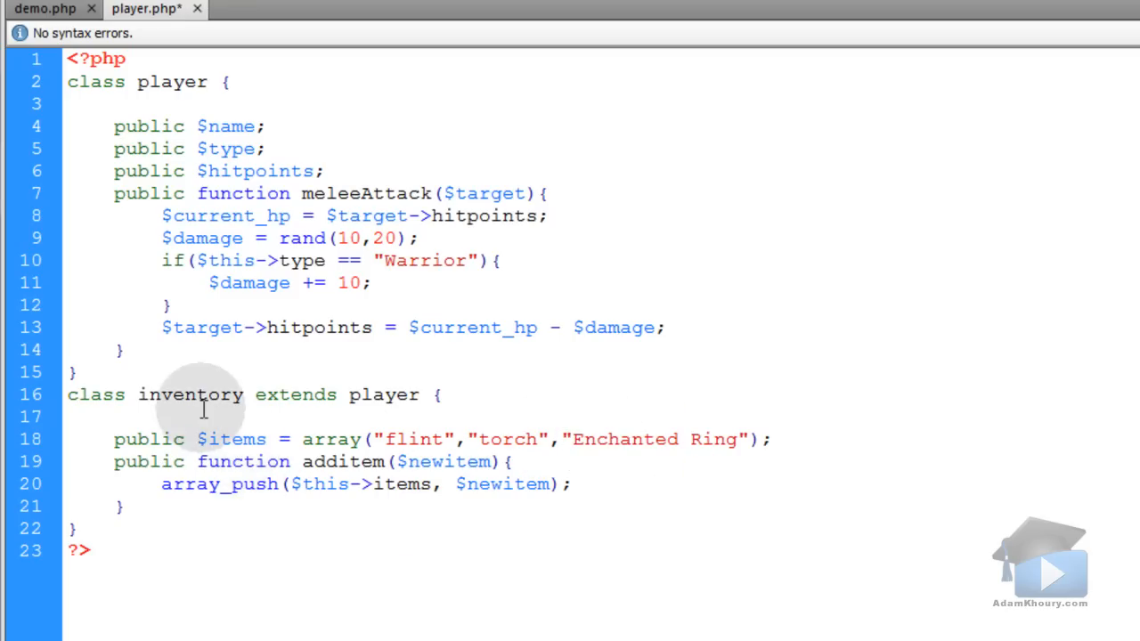
double_click(237, 439)
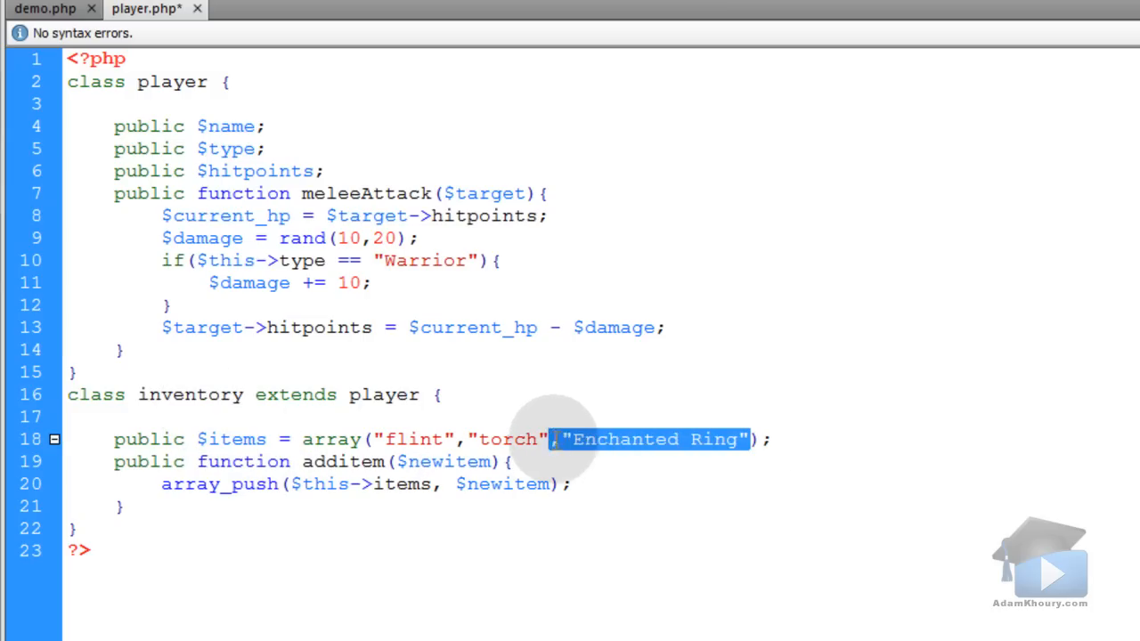
key("Delete")
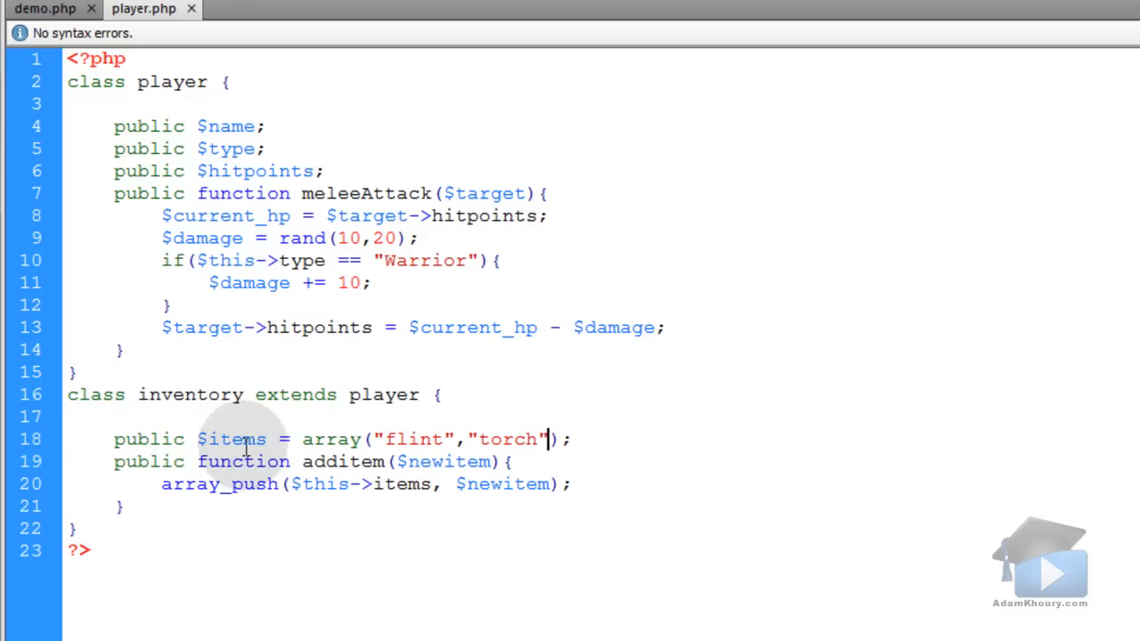
mouse_move(67, 9)
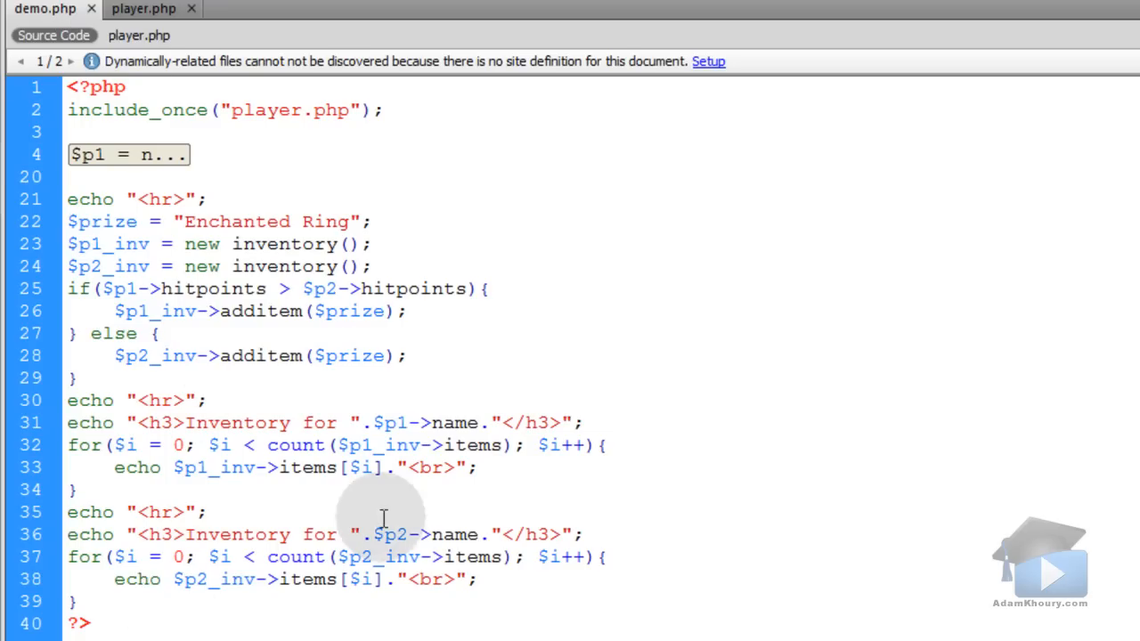
left_click(143, 7)
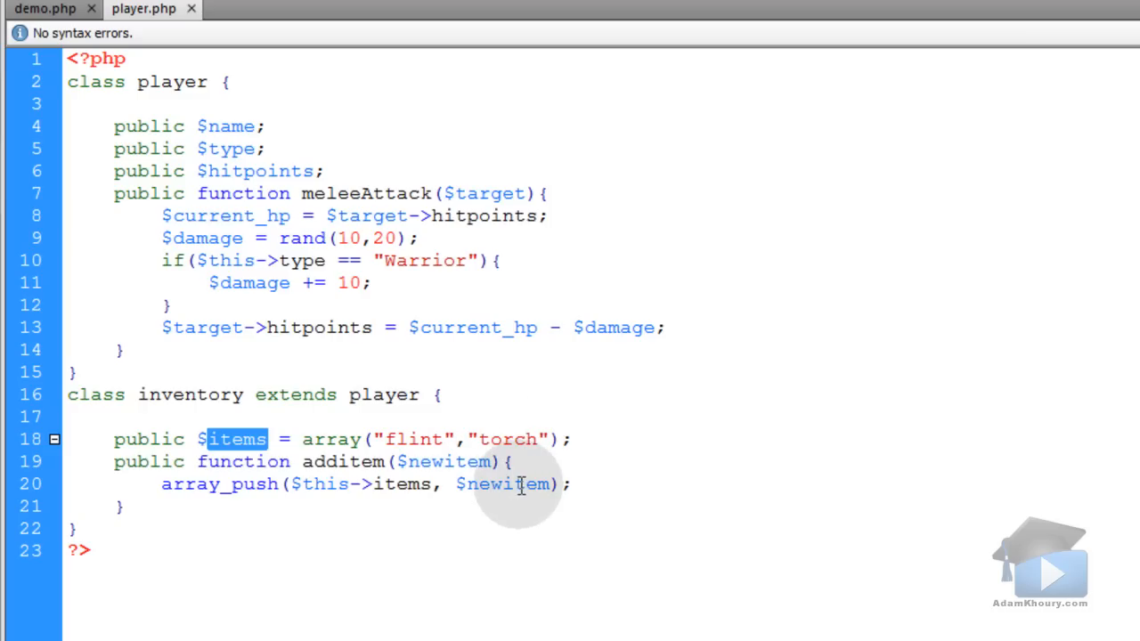
mouse_move(549, 462)
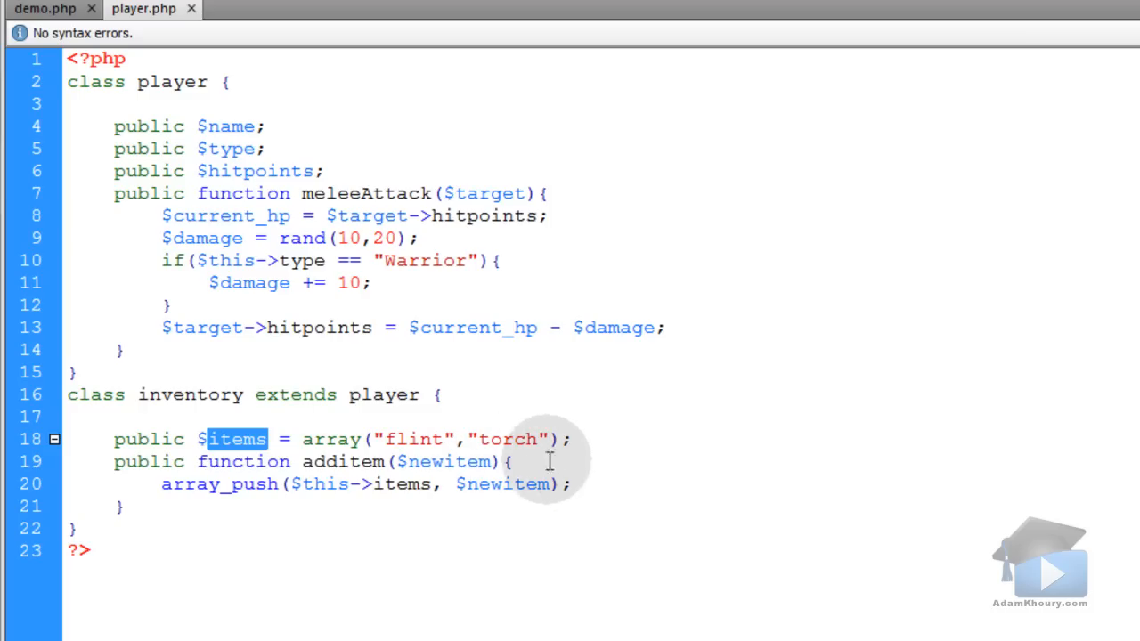